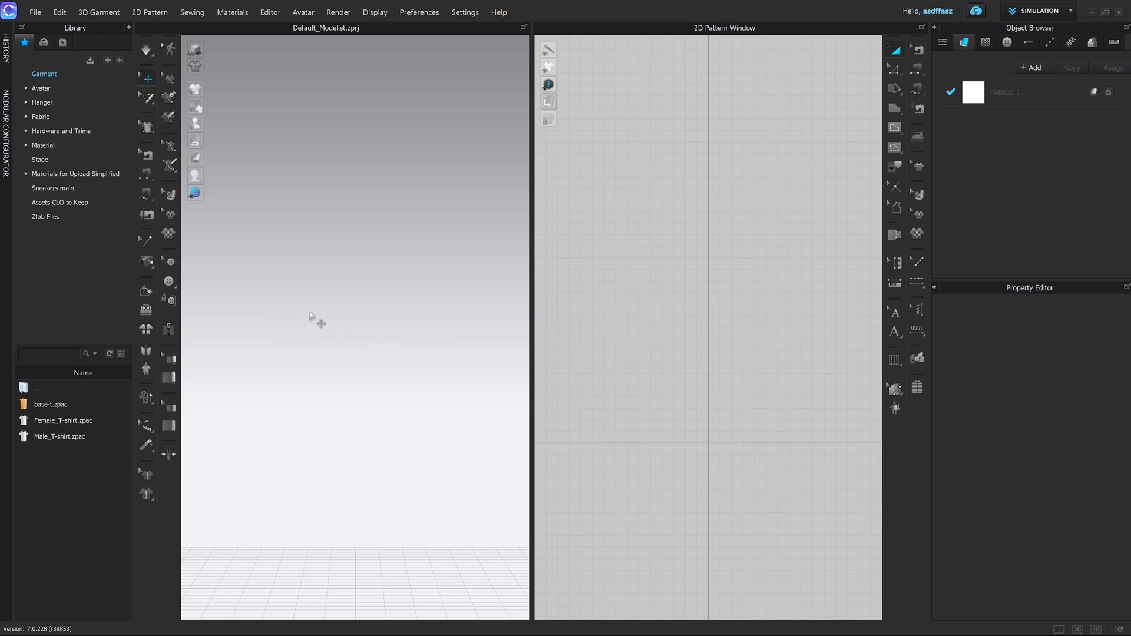
mouse_move(20, 189)
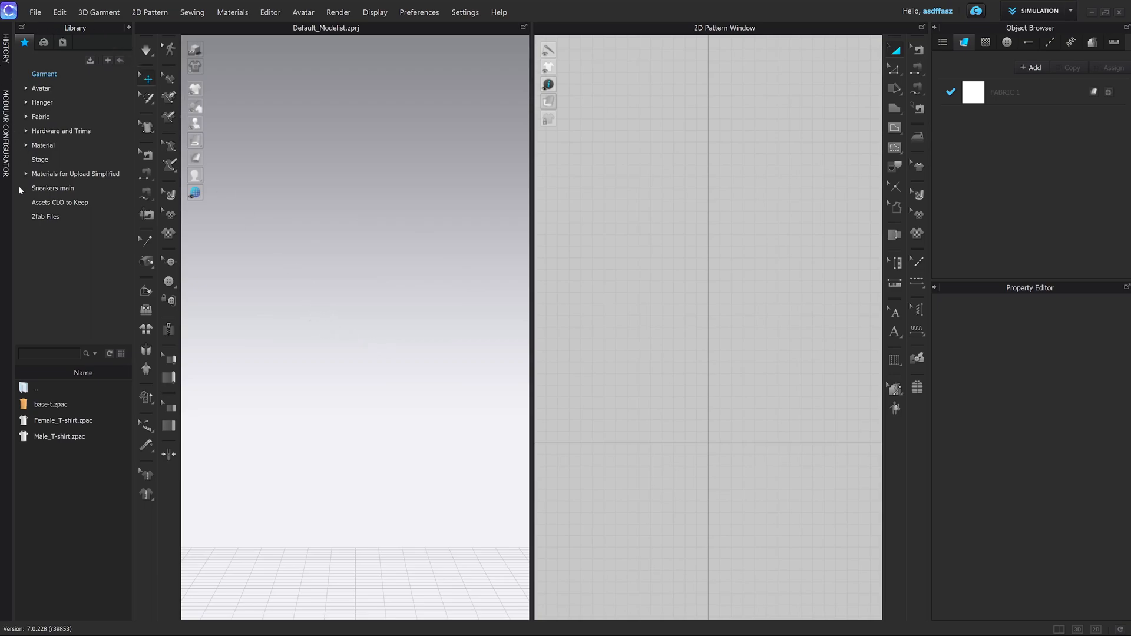
mouse_move(238, 273)
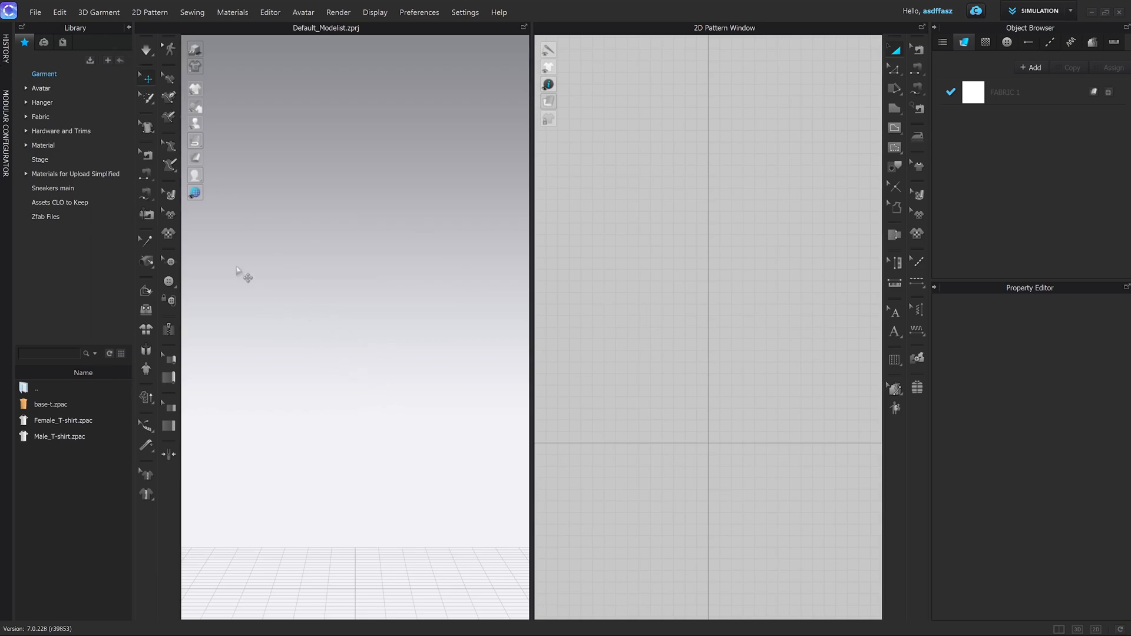
mouse_move(130, 254)
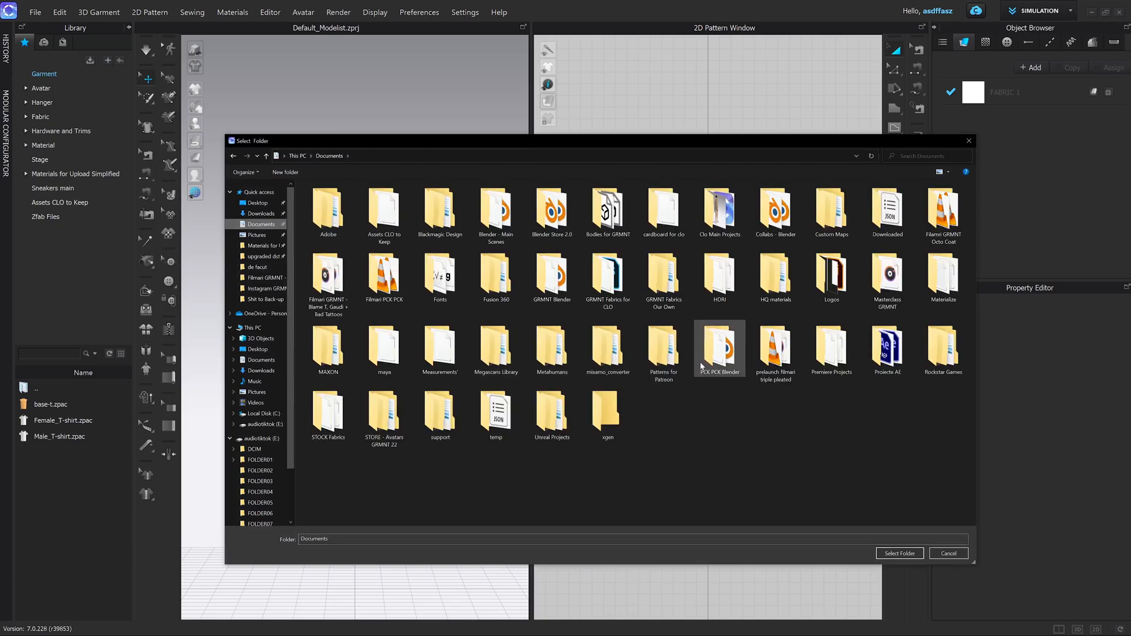
mouse_move(719, 348)
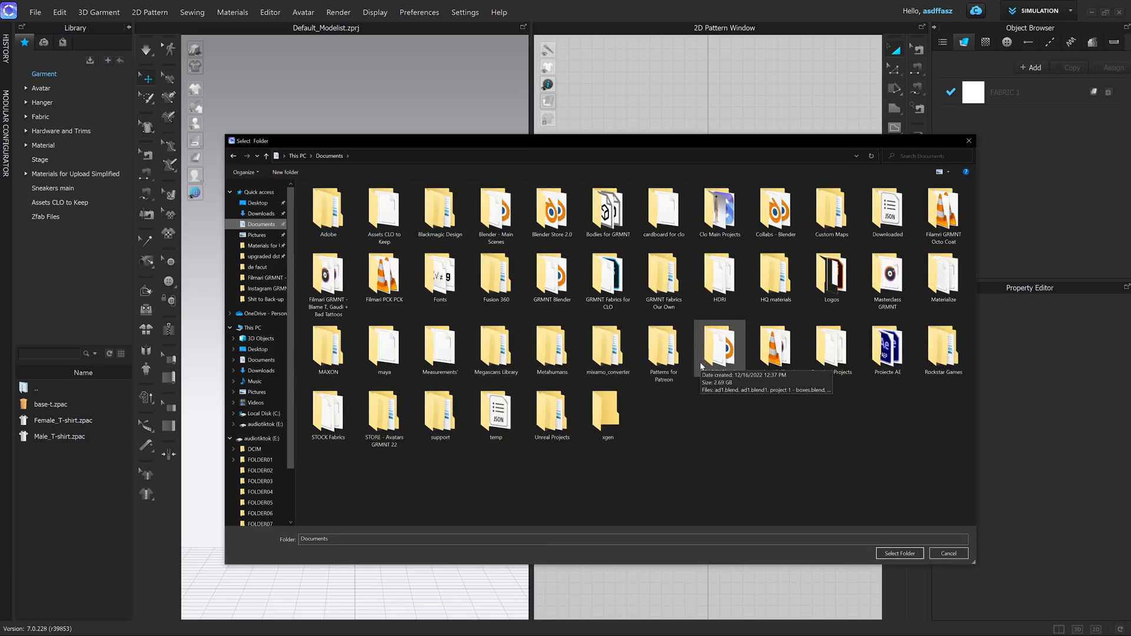
mouse_move(662, 351)
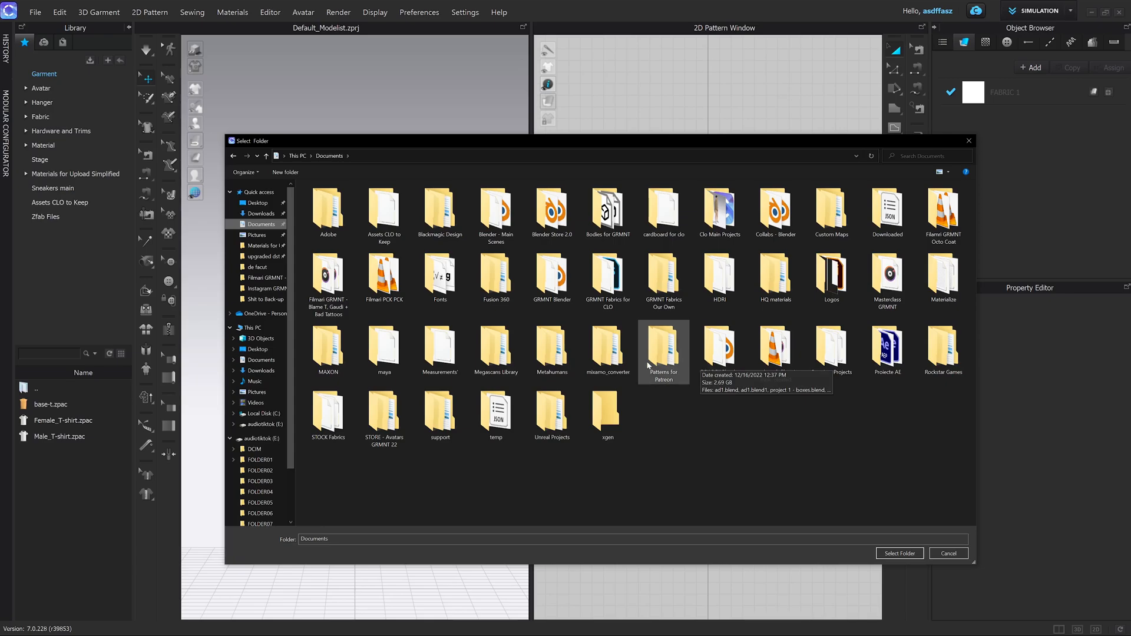
- Browse the Zfab Files and Sneakers main library folders, ending in the Stage folder
left_click(496, 346)
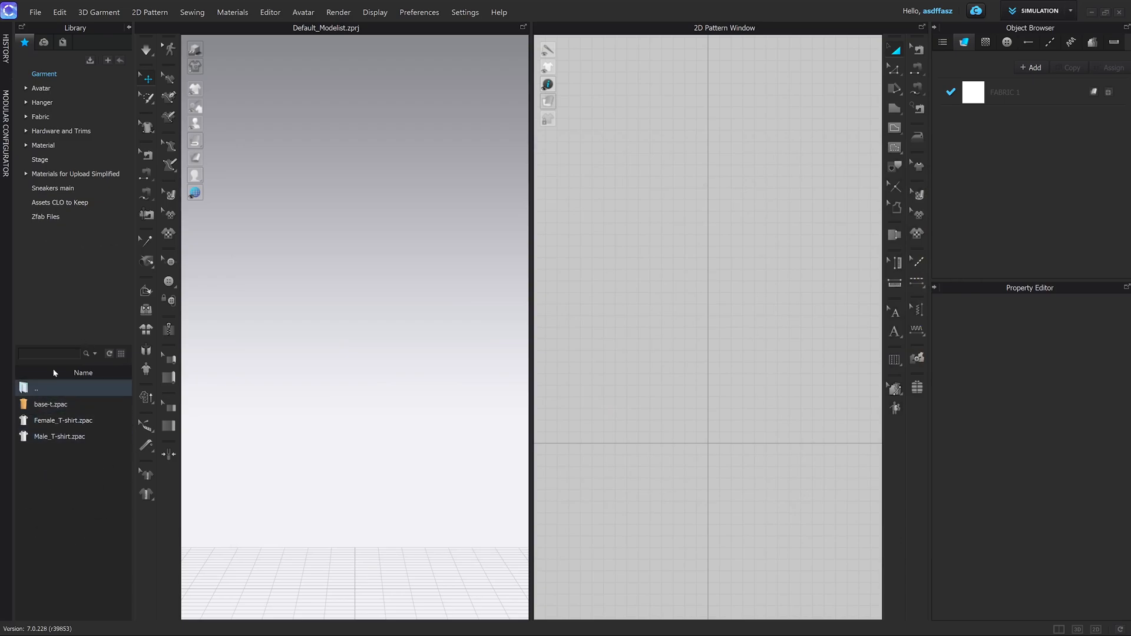
left_click(45, 216)
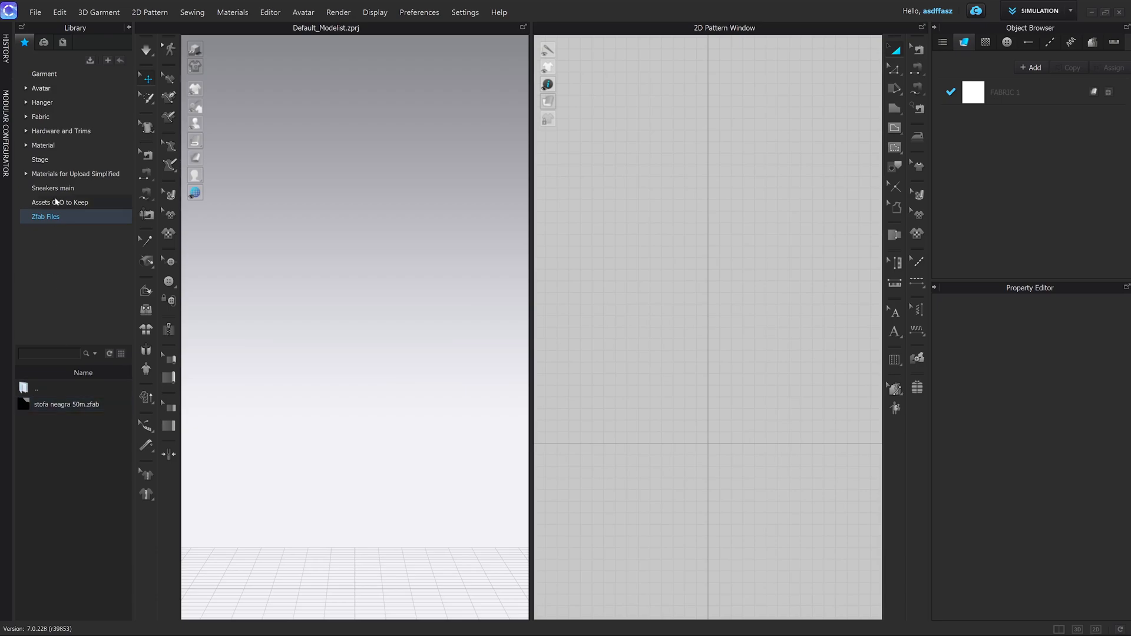
left_click(52, 188)
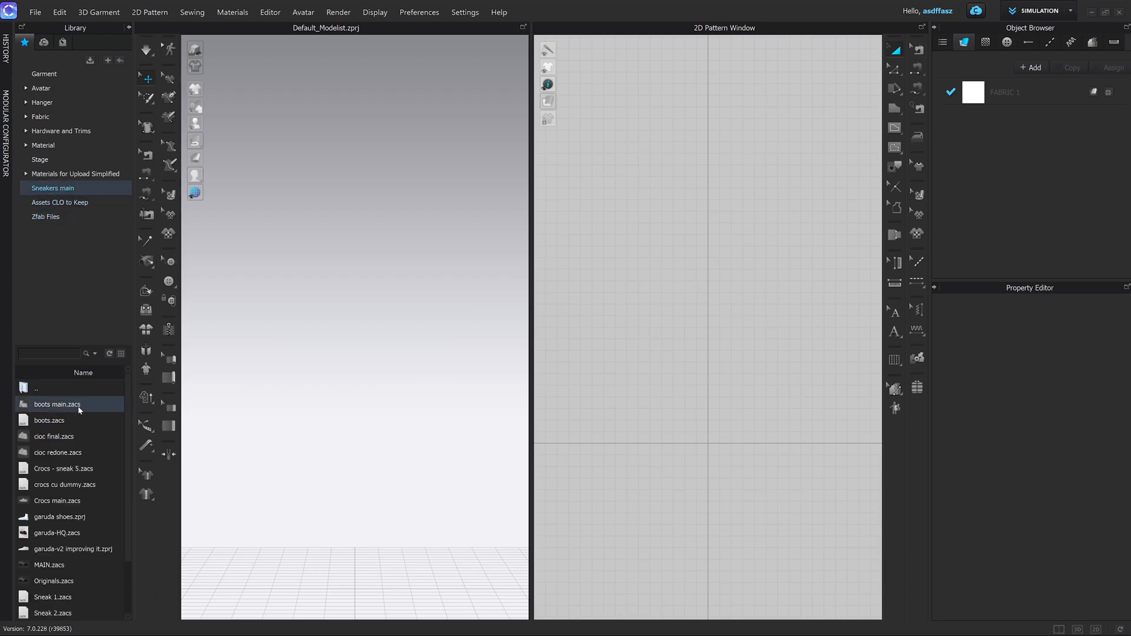
left_click(36, 388)
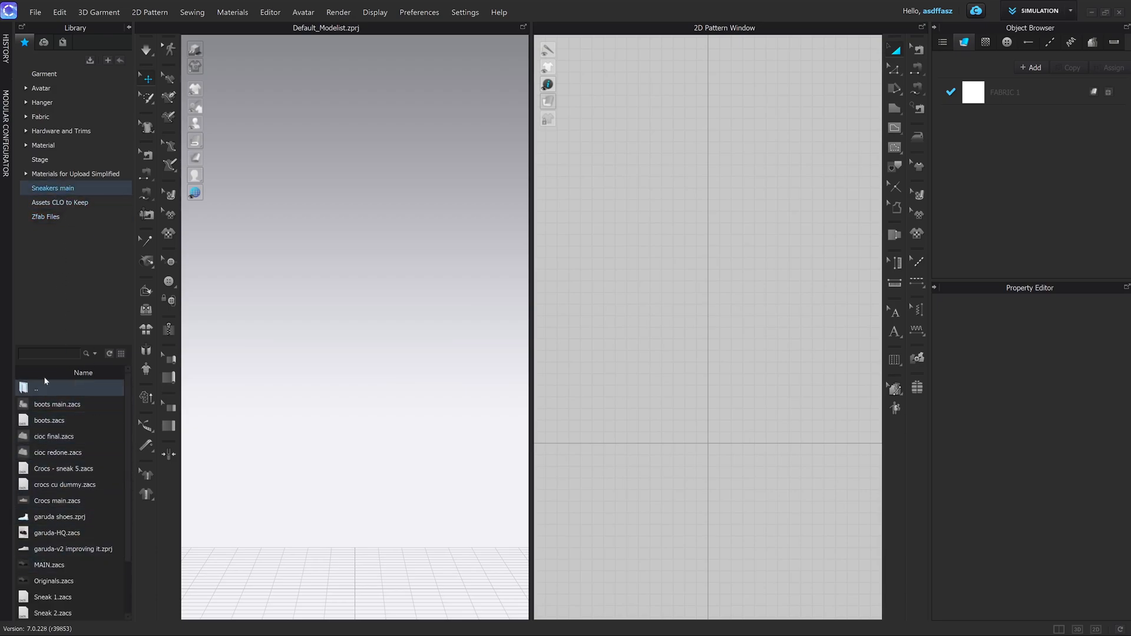
left_click(58, 453)
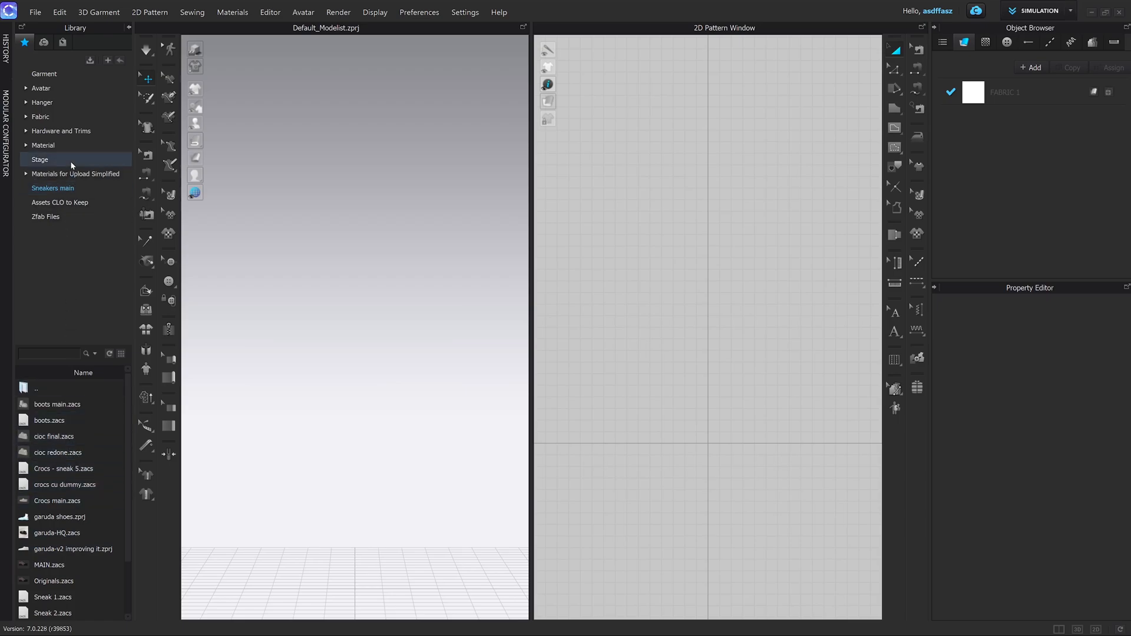
left_click(34, 12)
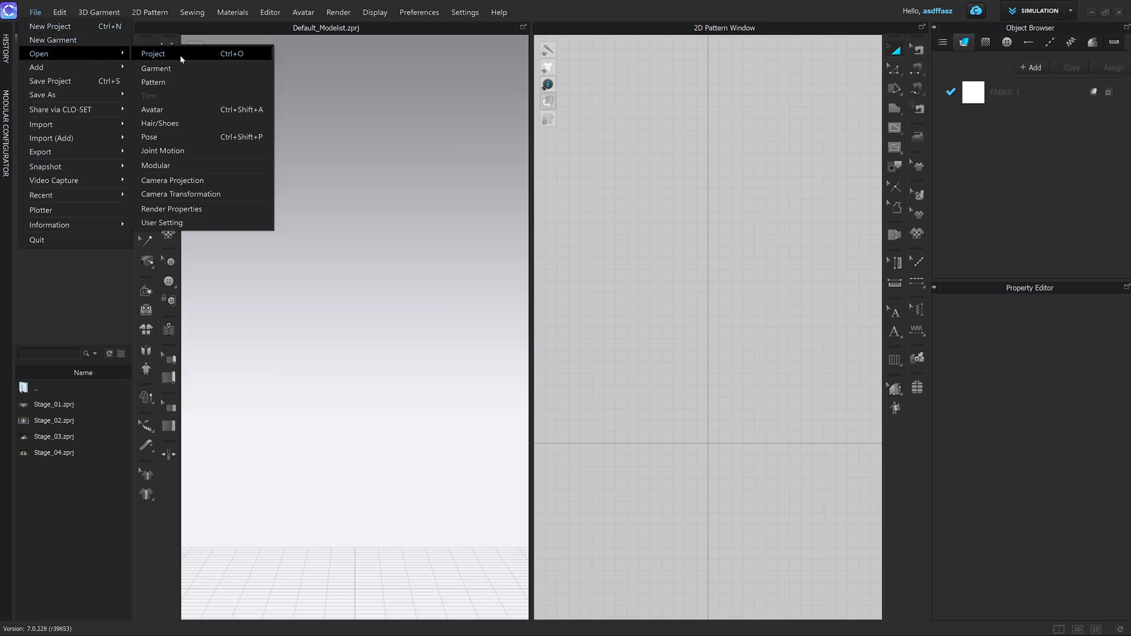
- Open the gaudi to delete.zprj project so the avatar wears the tan twill shirt
left_click(151, 54)
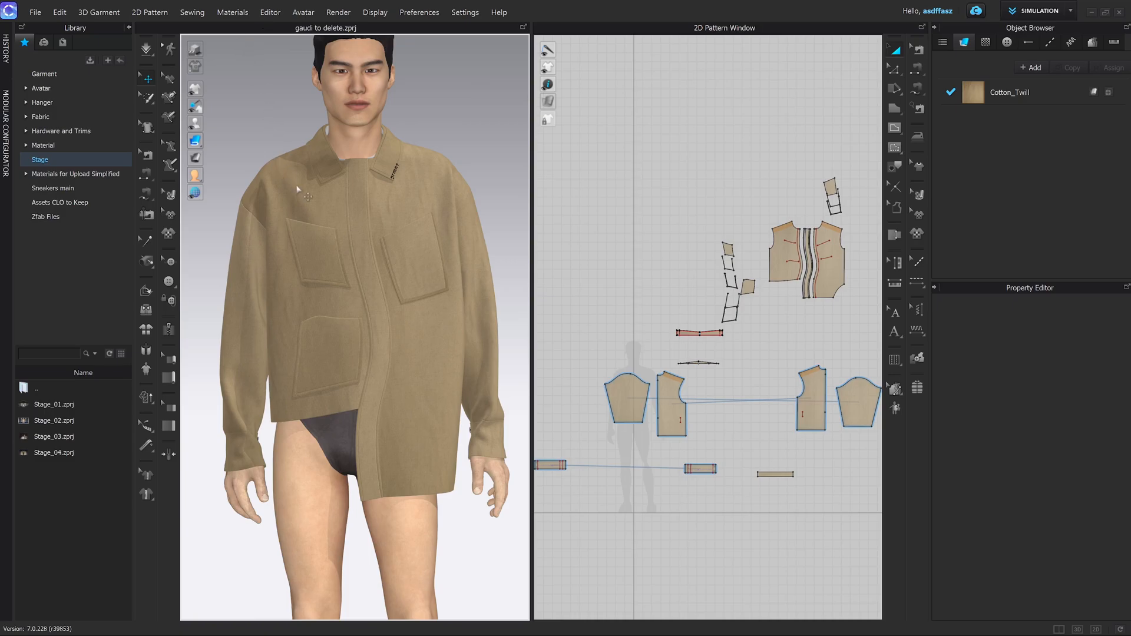
mouse_move(736, 322)
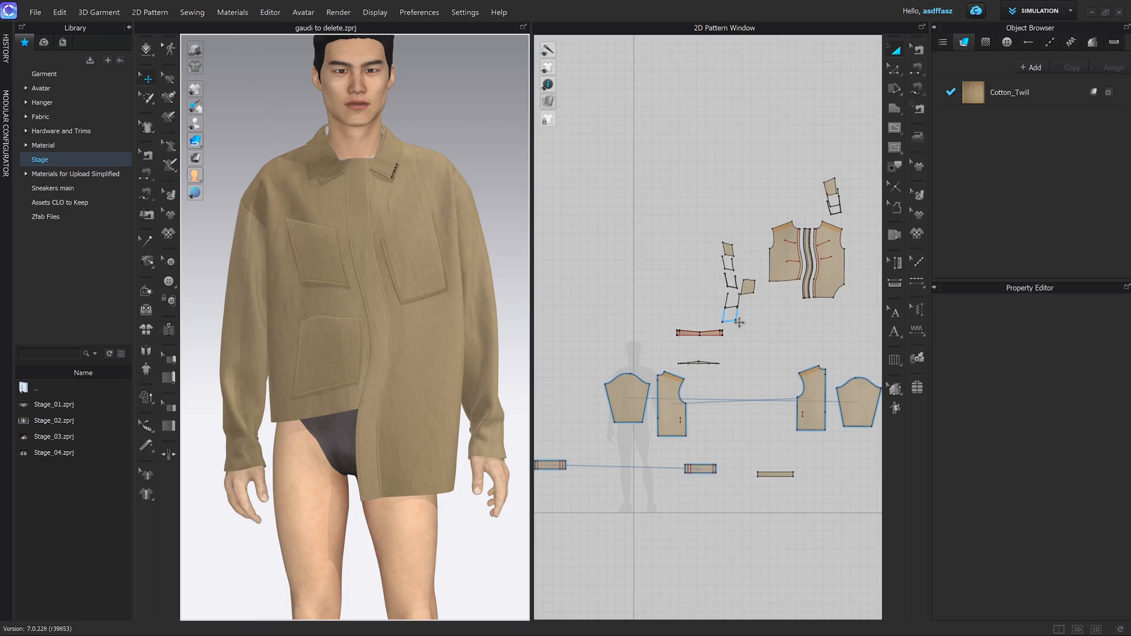
scroll("down", 3)
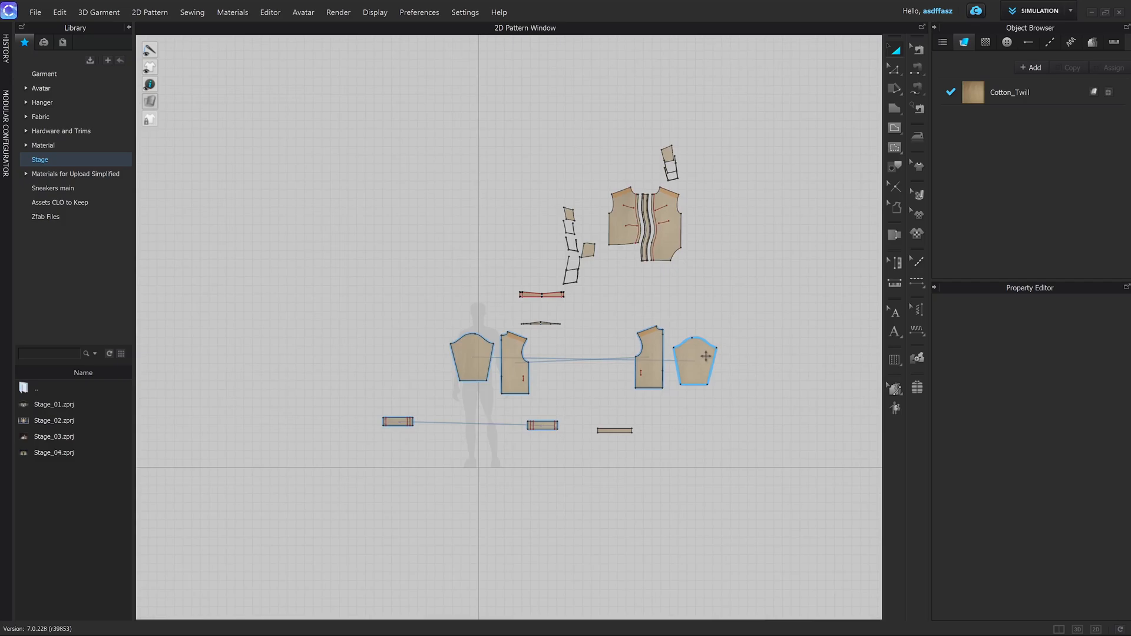
scroll("down", 3)
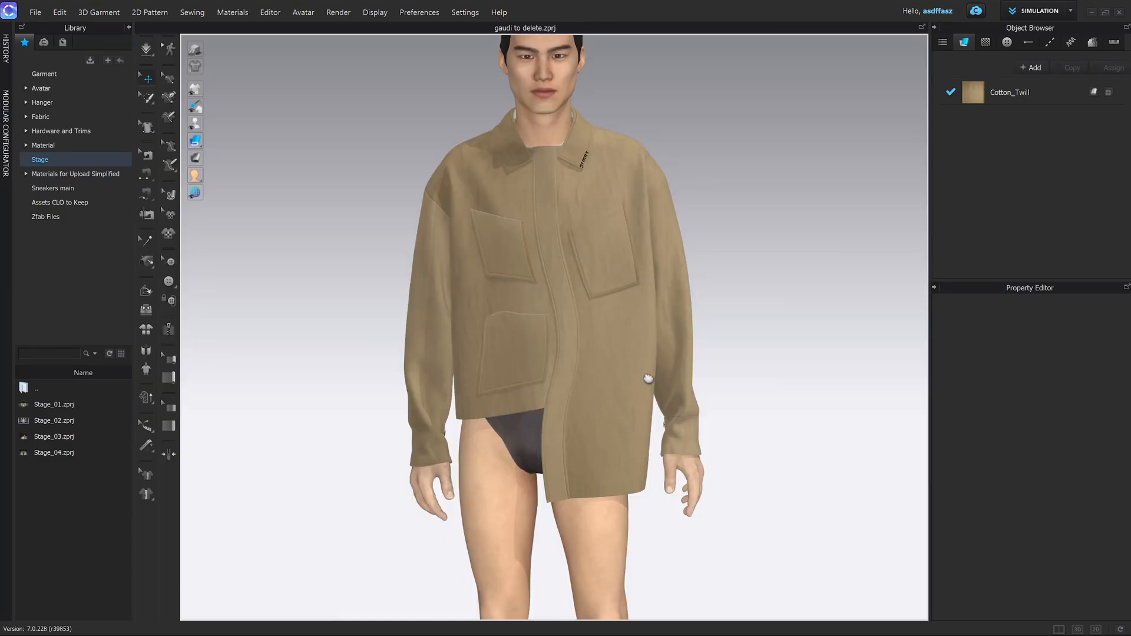
left_click(149, 12)
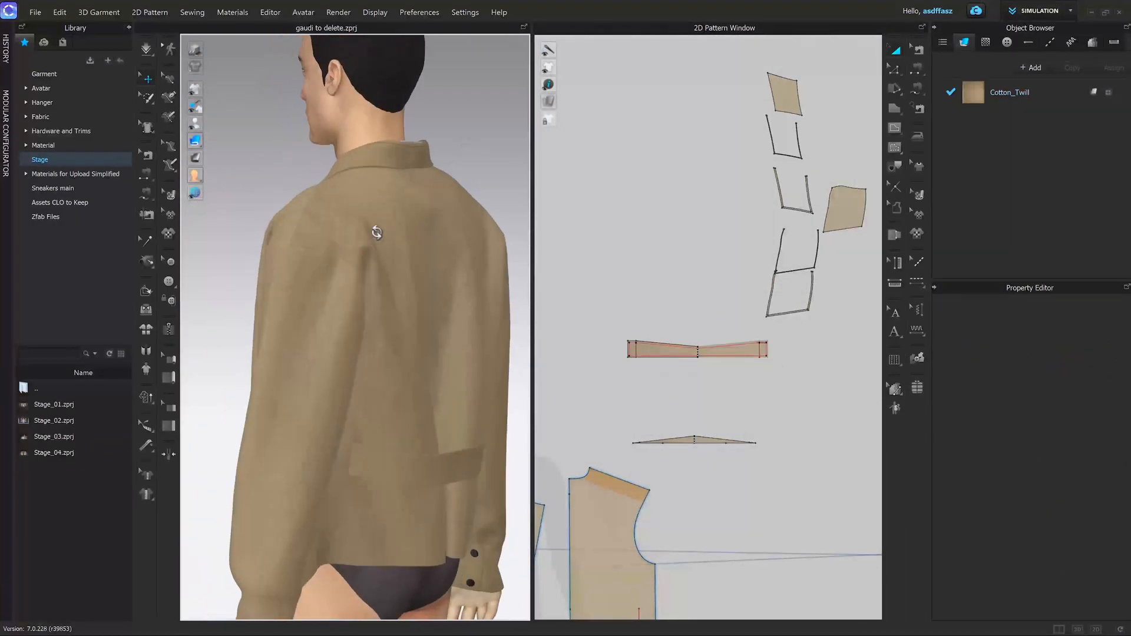
left_click(646, 404)
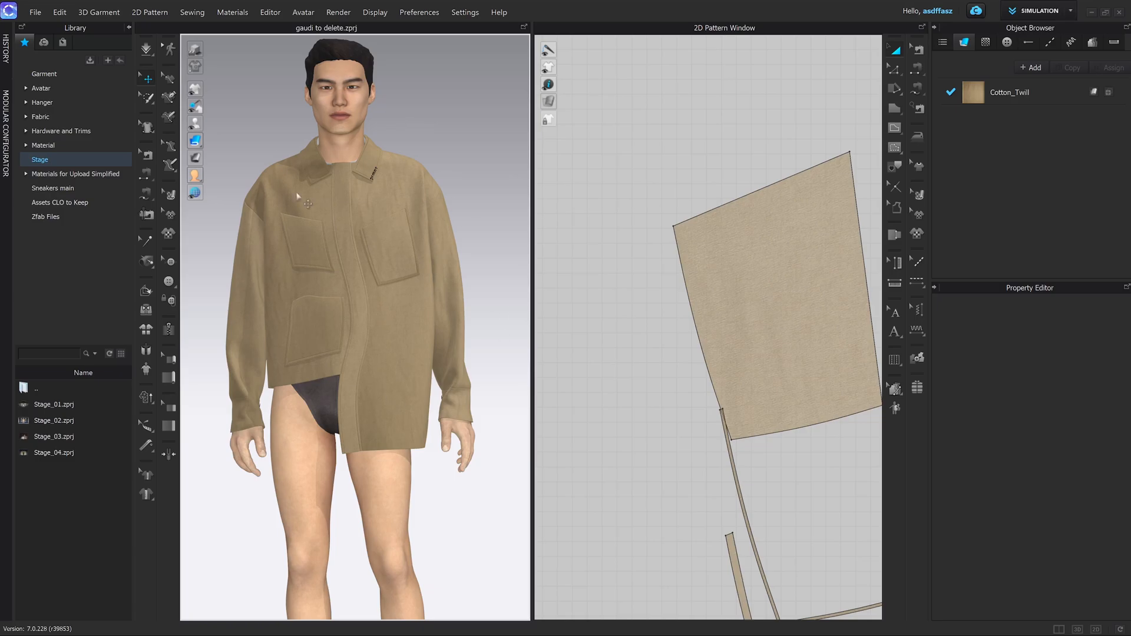
mouse_move(494, 310)
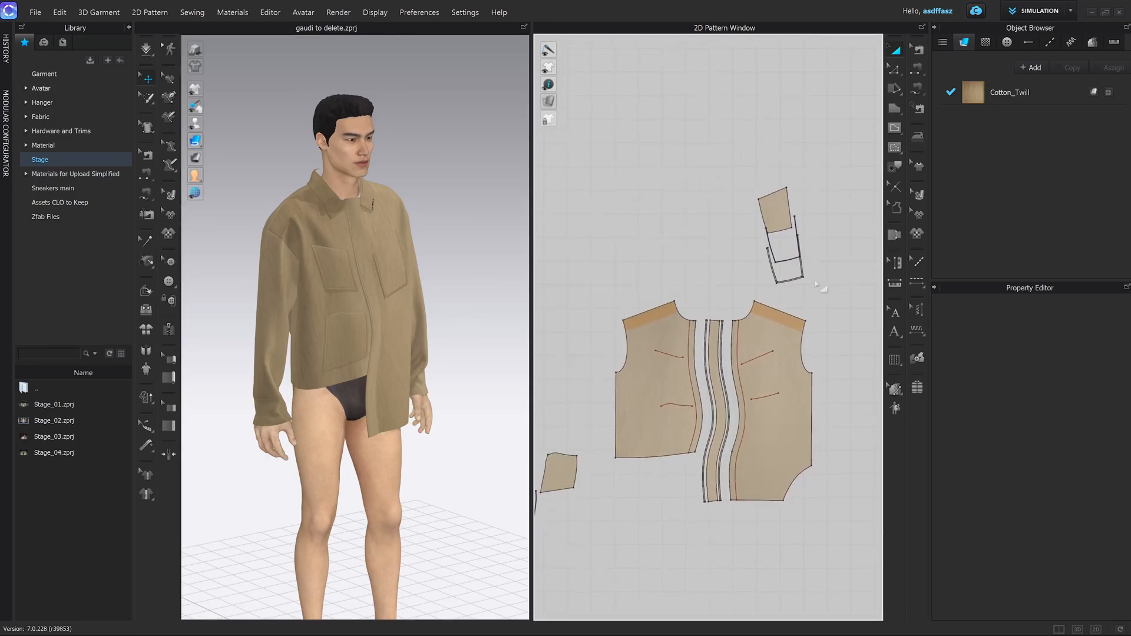
mouse_move(690, 265)
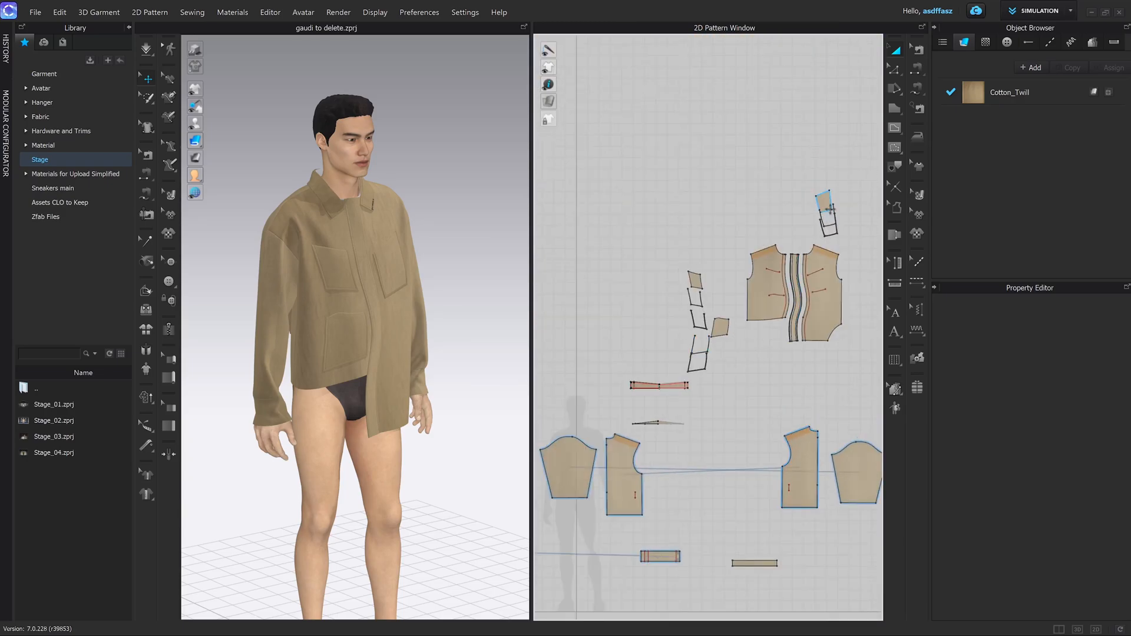
scroll("down", 3)
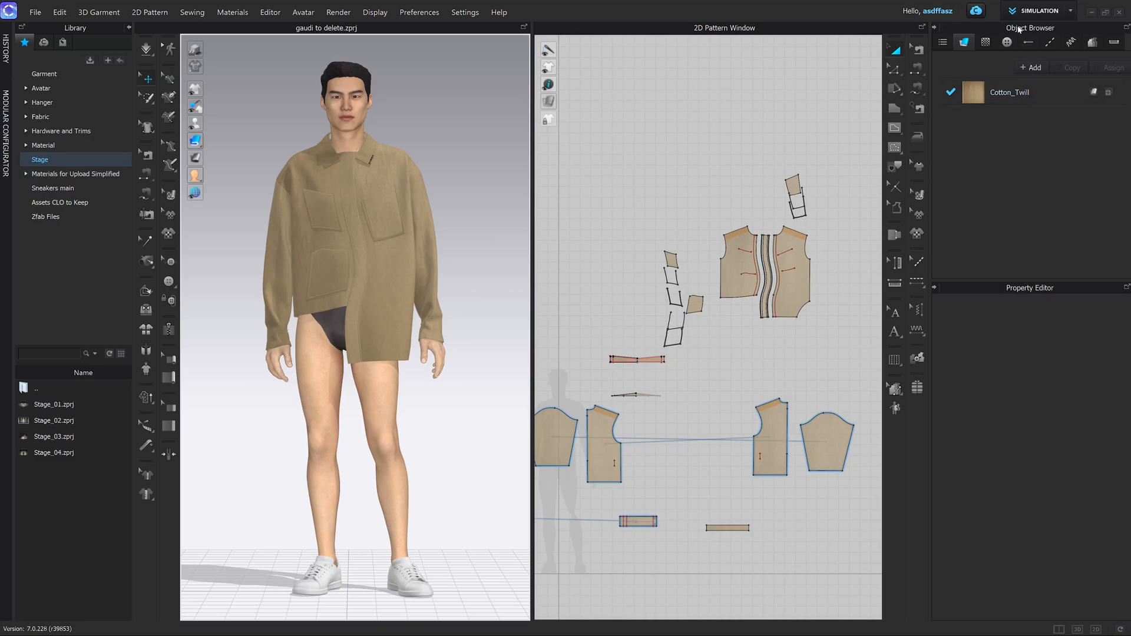
mouse_move(947, 52)
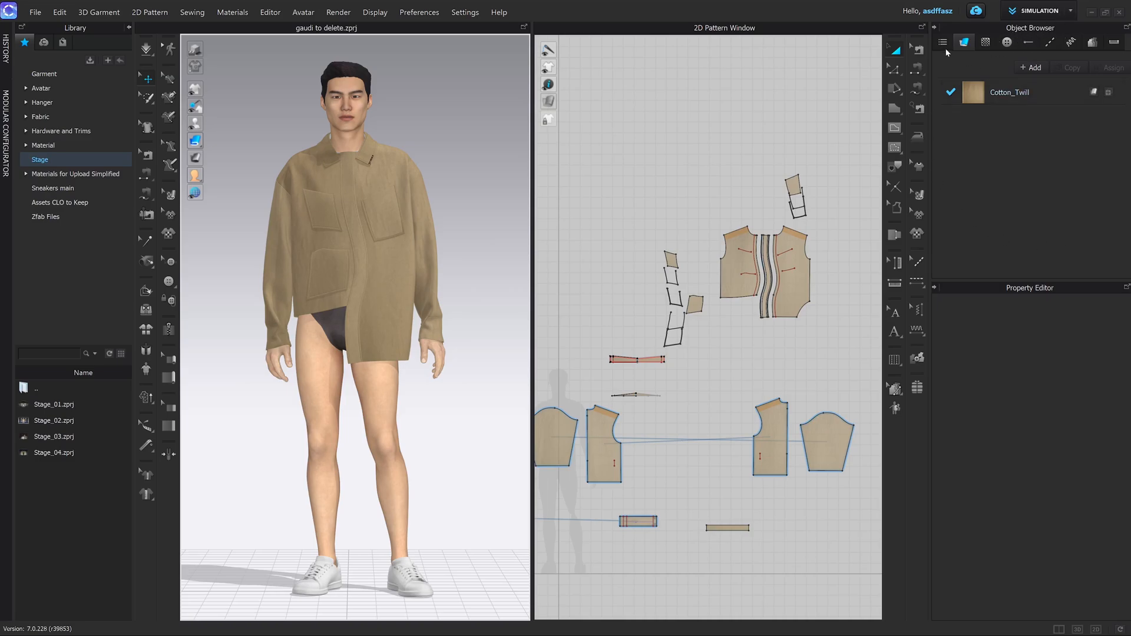
- Show the Scene tree, select pattern pieces, and expand then collapse the 3D Form group
left_click(942, 42)
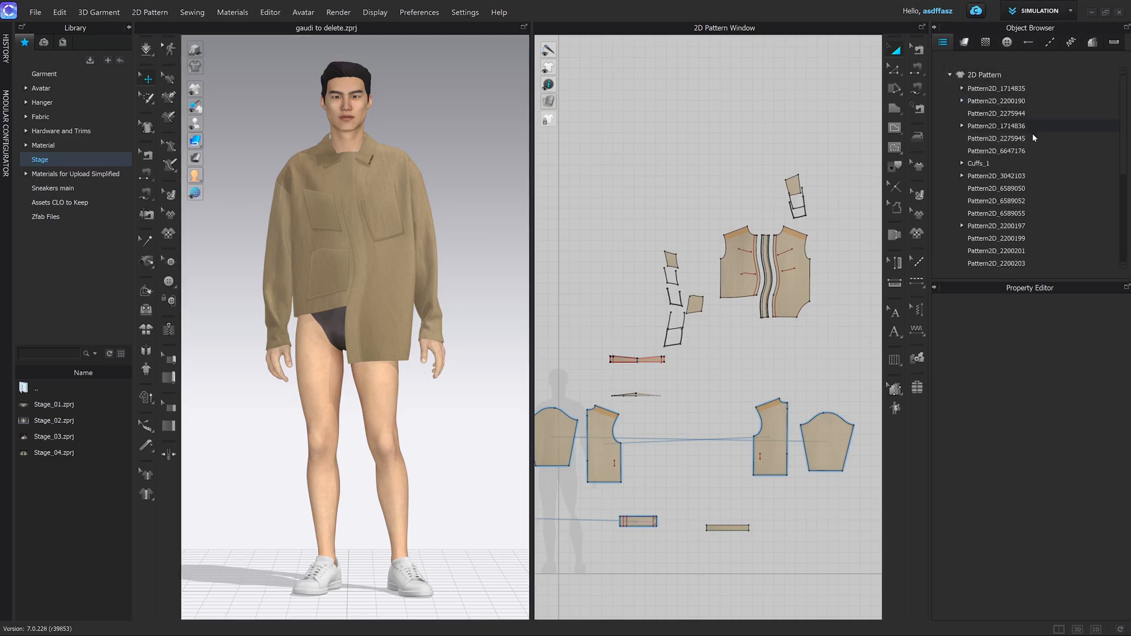
left_click(770, 436)
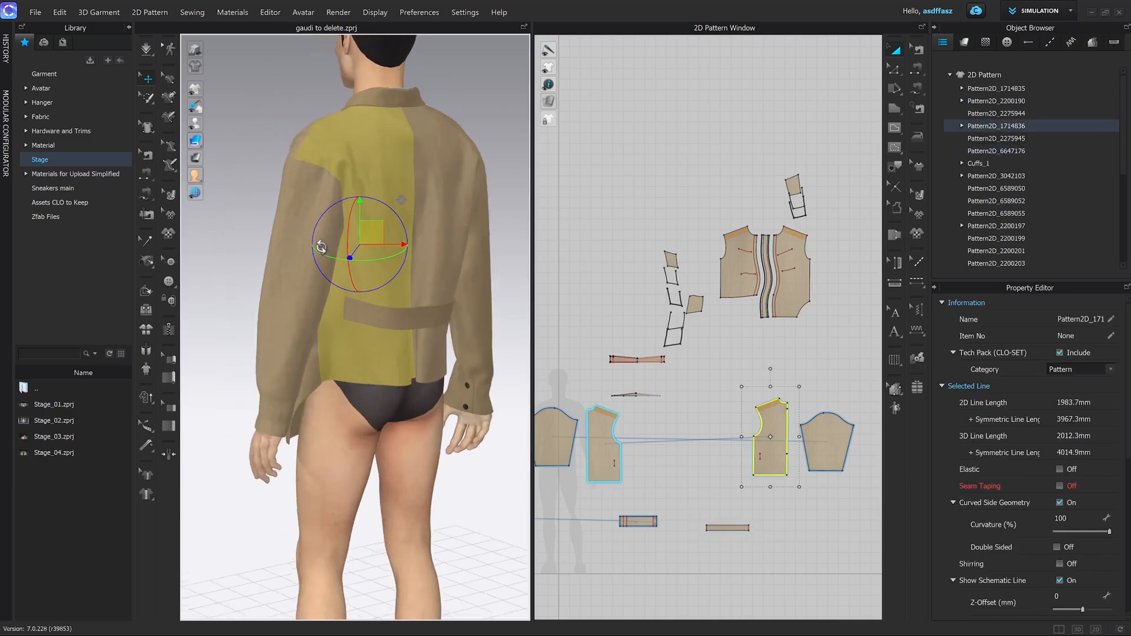
left_click(996, 225)
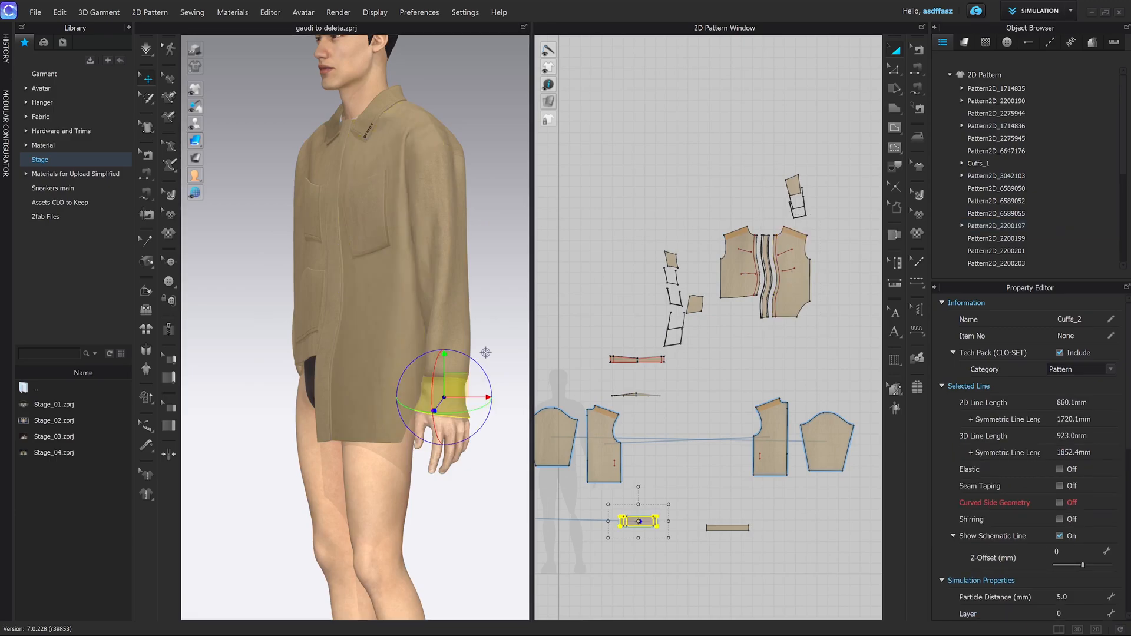
double_click(1078, 319)
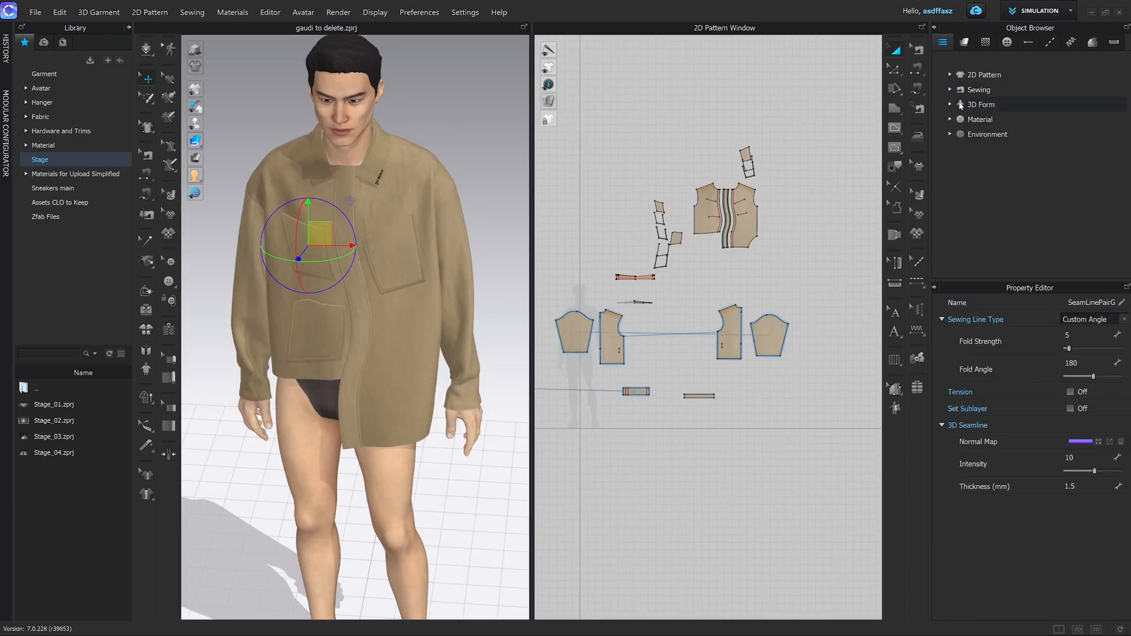
left_click(950, 103)
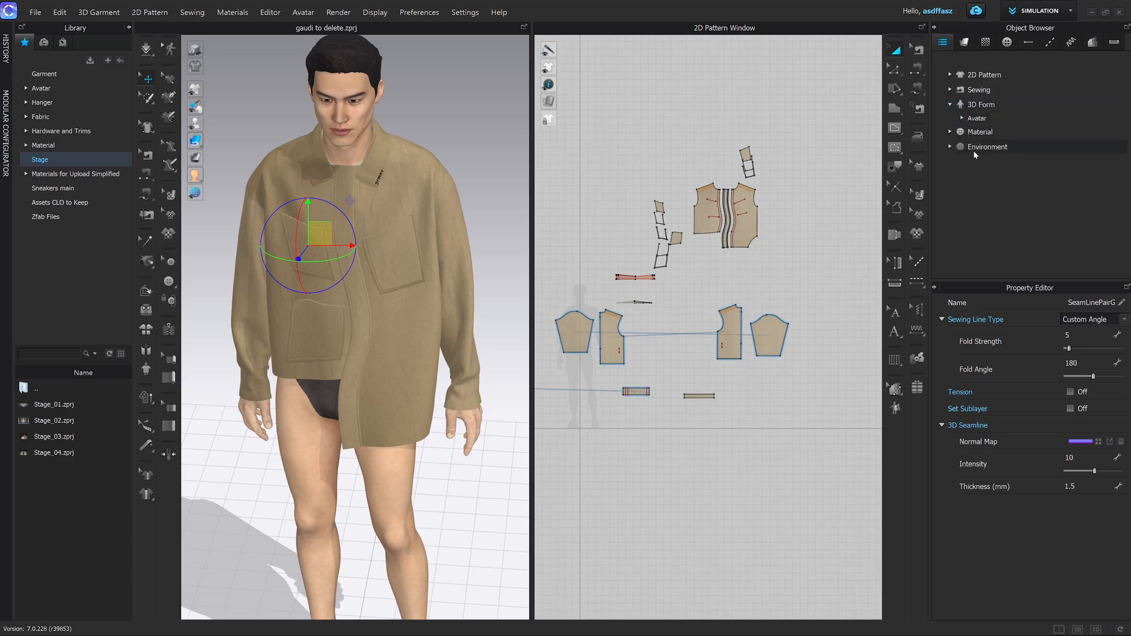
mouse_move(1015, 107)
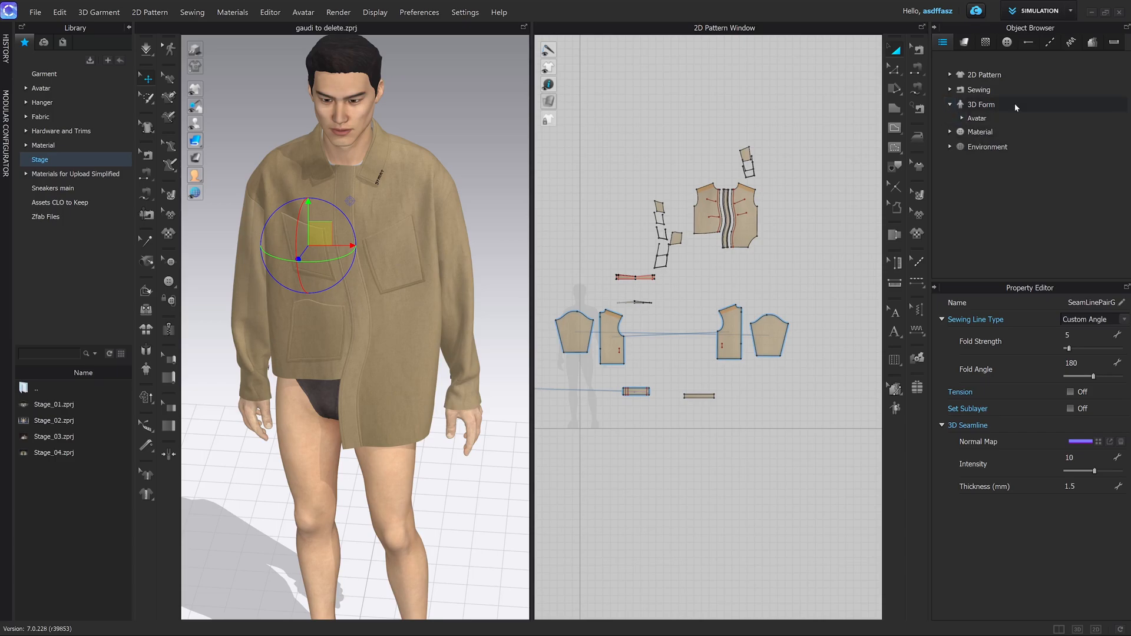
left_click(950, 104)
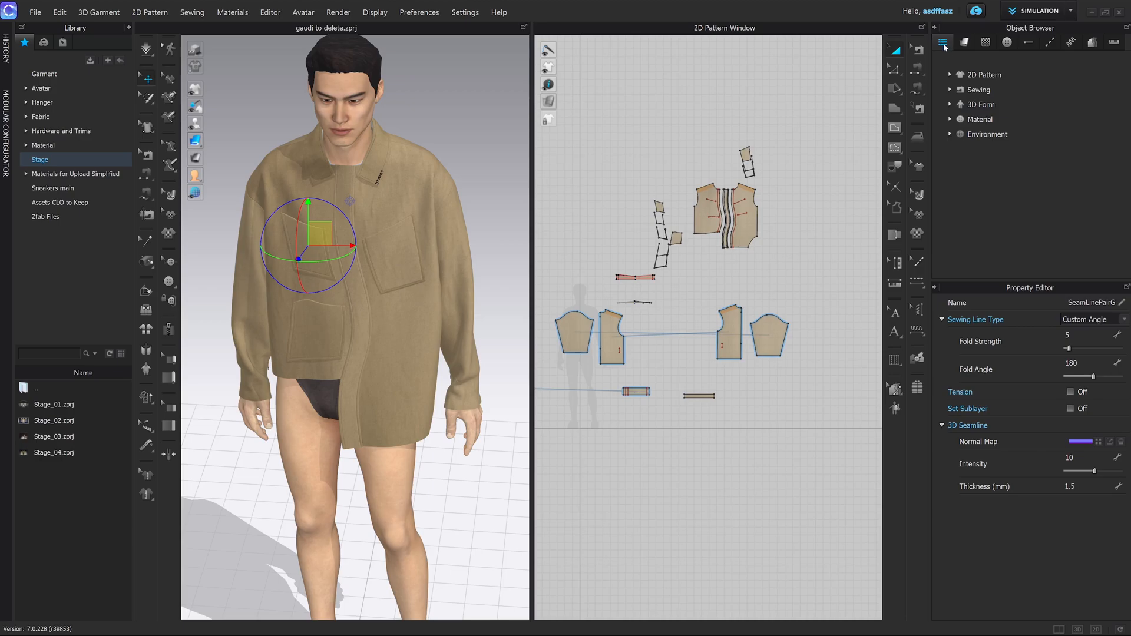
mouse_move(942, 42)
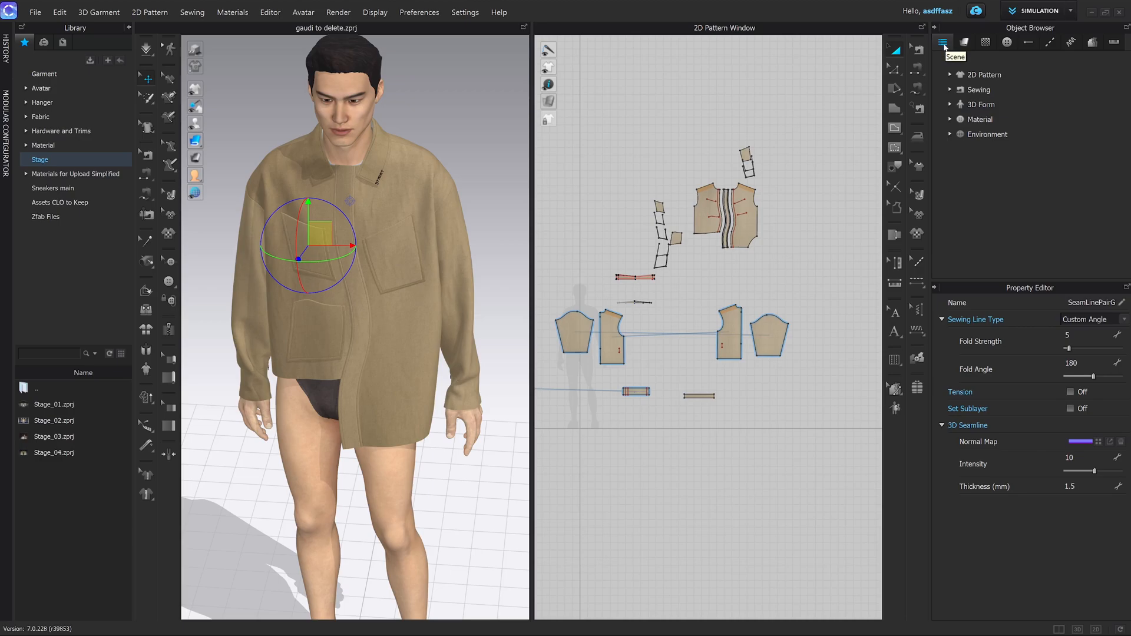
- Return to the fabric list and browse the library's fabric files for Default_for_Simulation
left_click(964, 41)
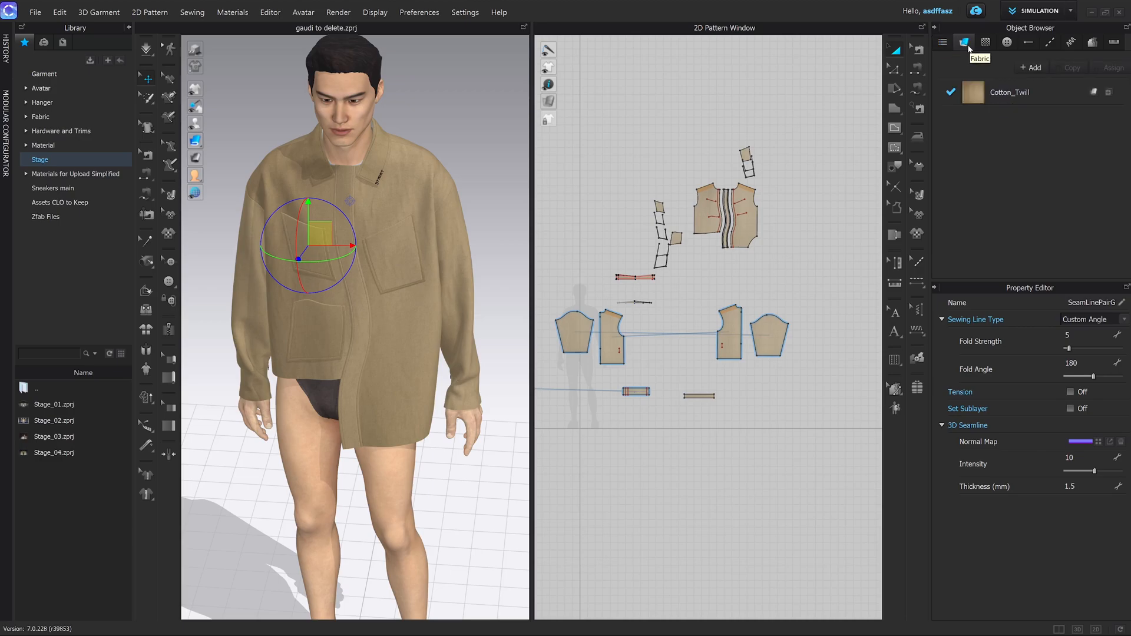
mouse_move(1009, 111)
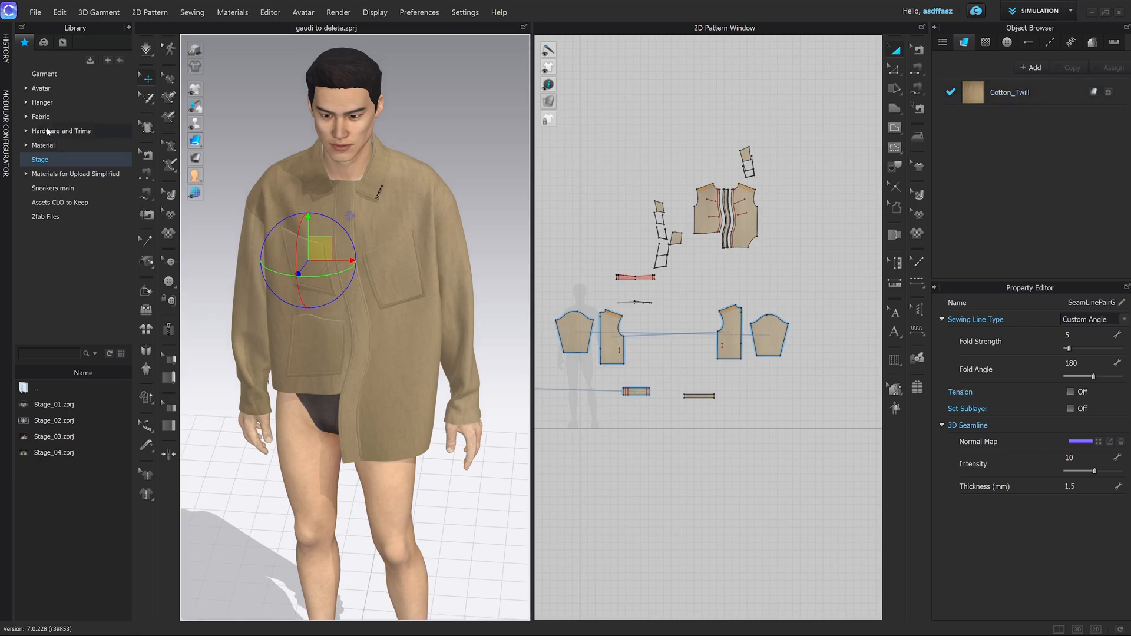
left_click(42, 116)
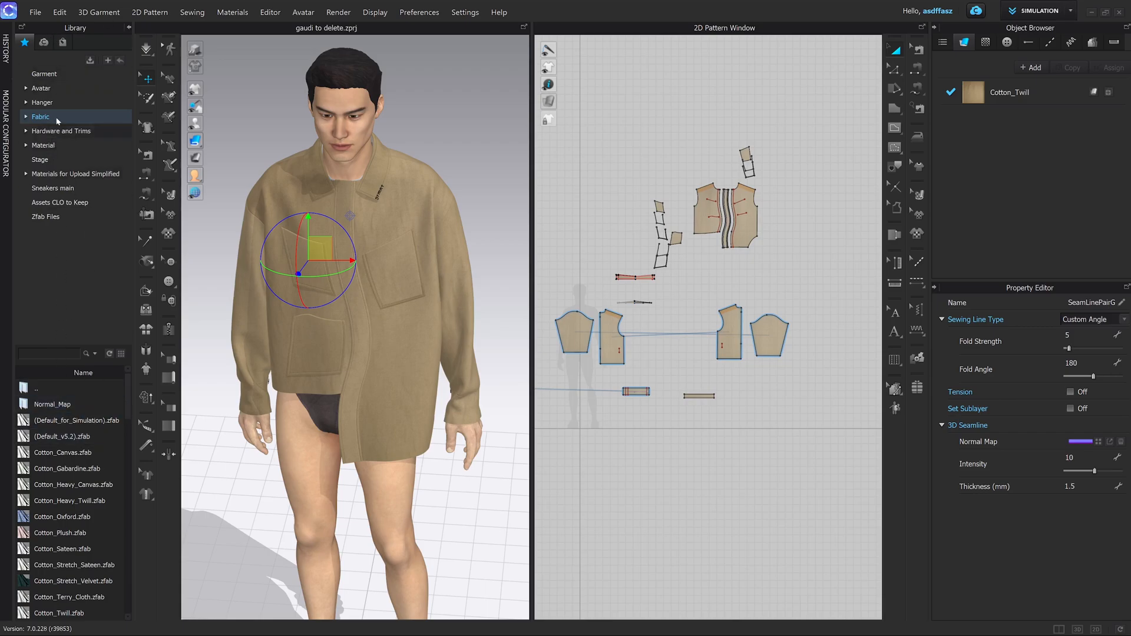
left_click(62, 517)
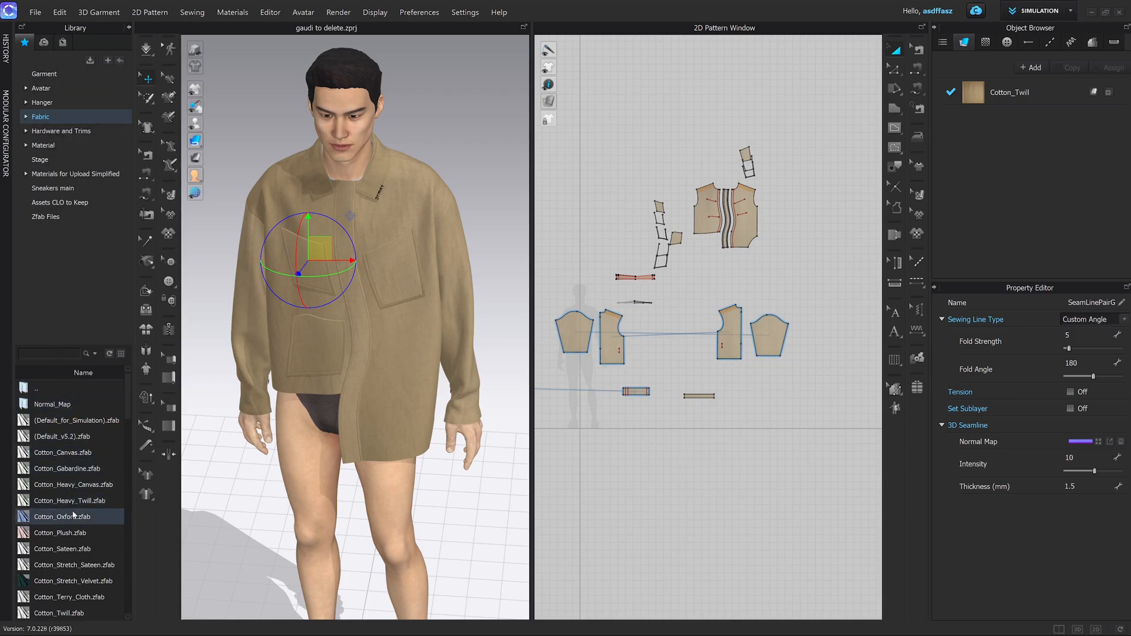
scroll("down", 3)
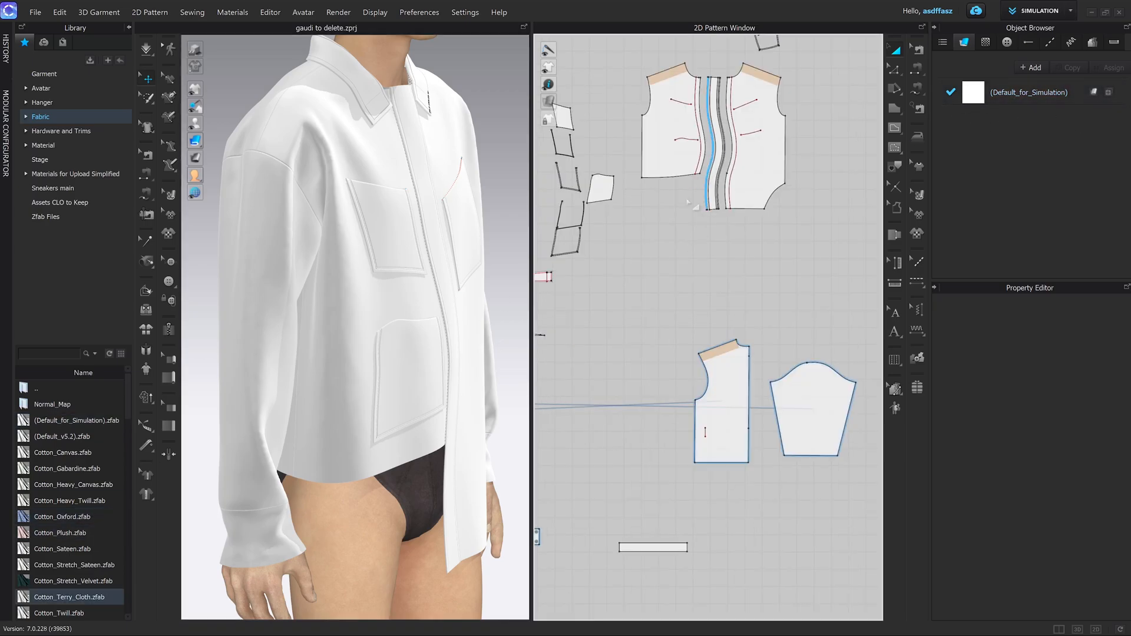
- Apply Cotton_Stretch_Velvet.zfab to the selected back body panel
left_click(716, 382)
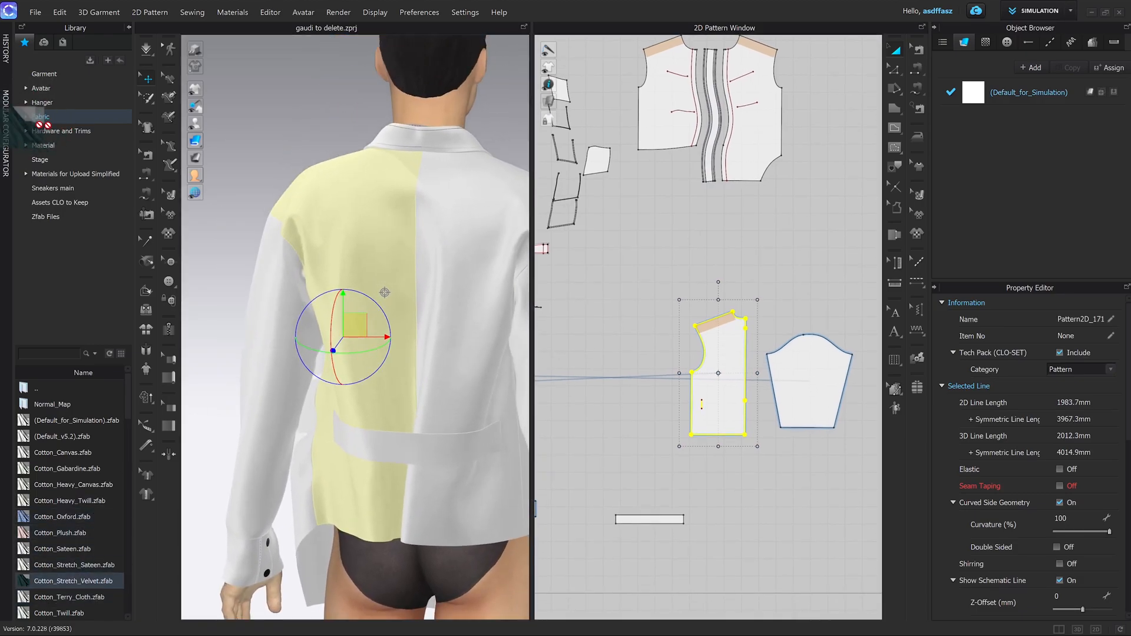
left_click(42, 116)
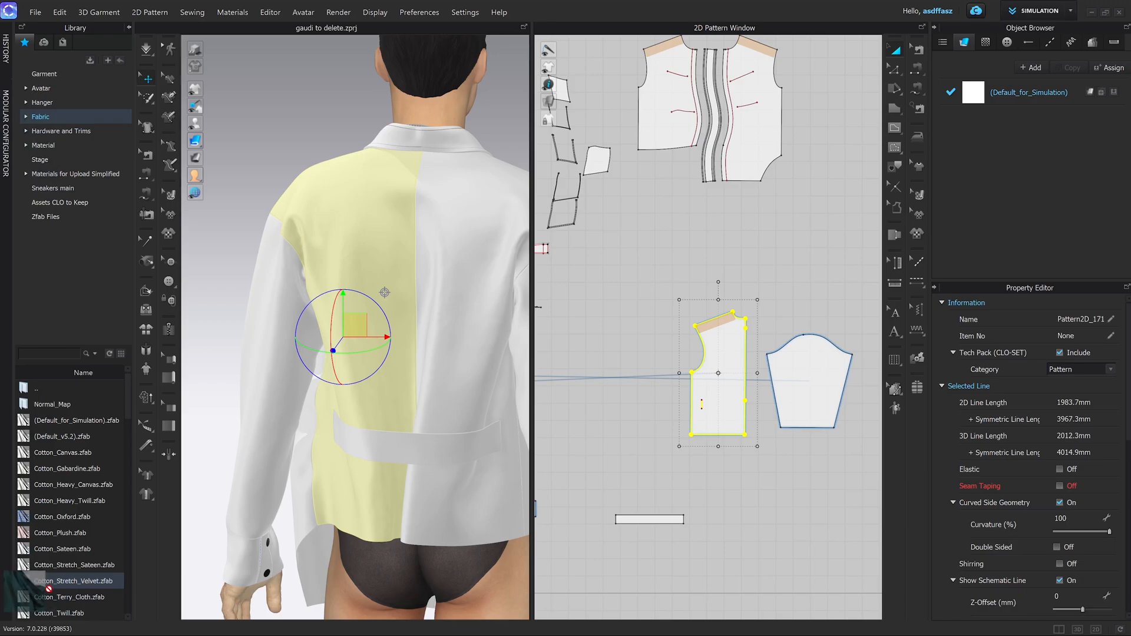
double_click(71, 581)
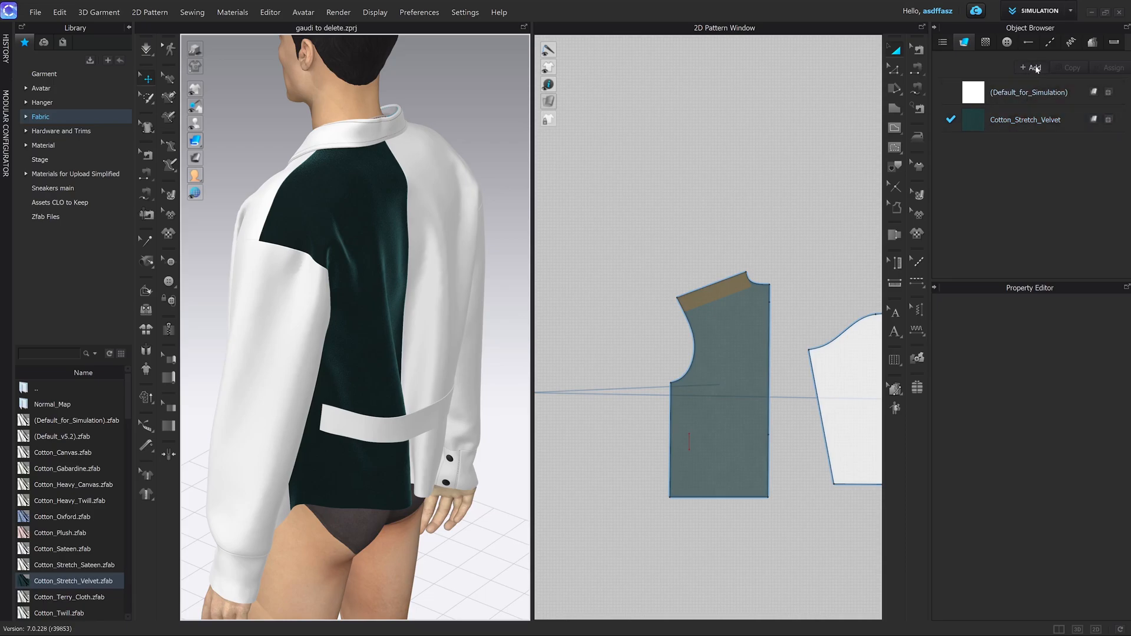
- Add a blank FABRIC 1 to the garment, then delete it again
left_click(1029, 67)
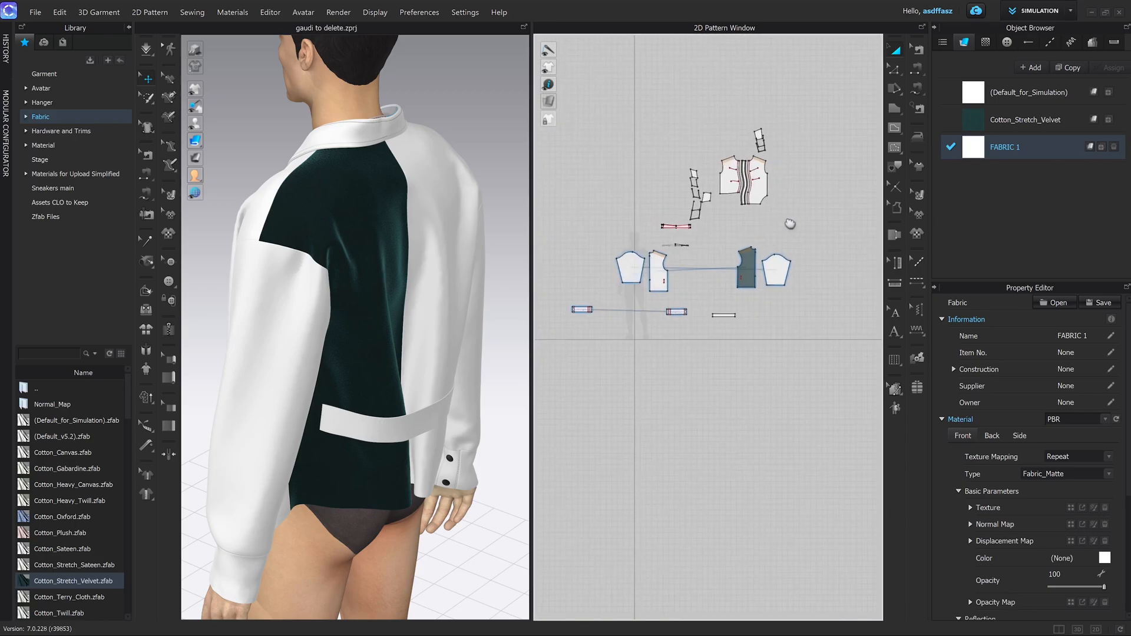
left_click(1024, 119)
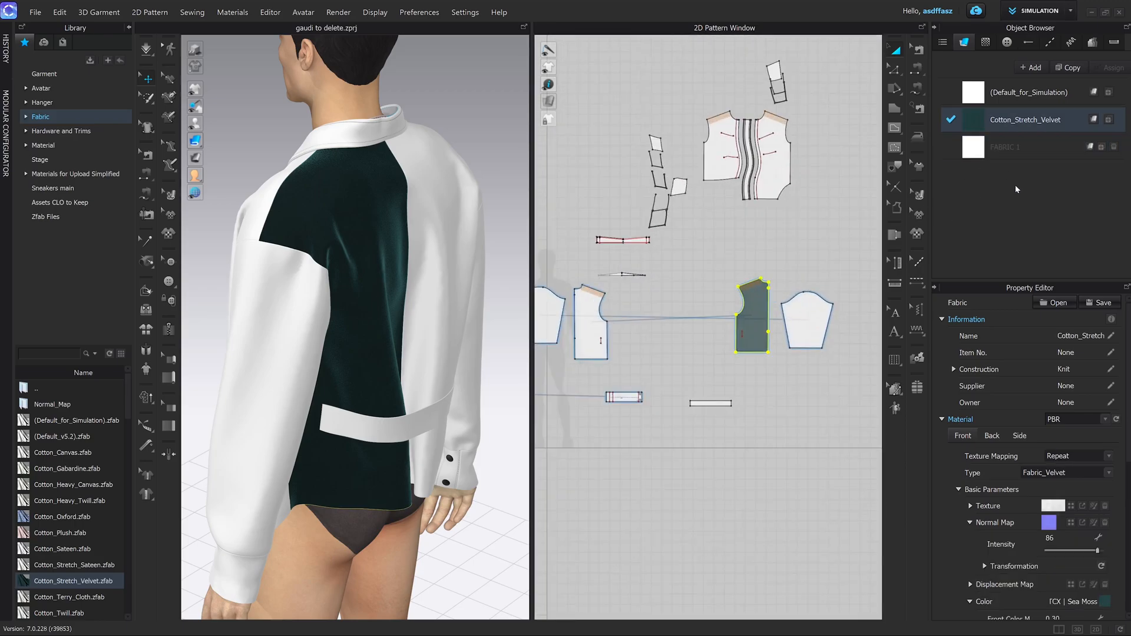
mouse_move(998, 164)
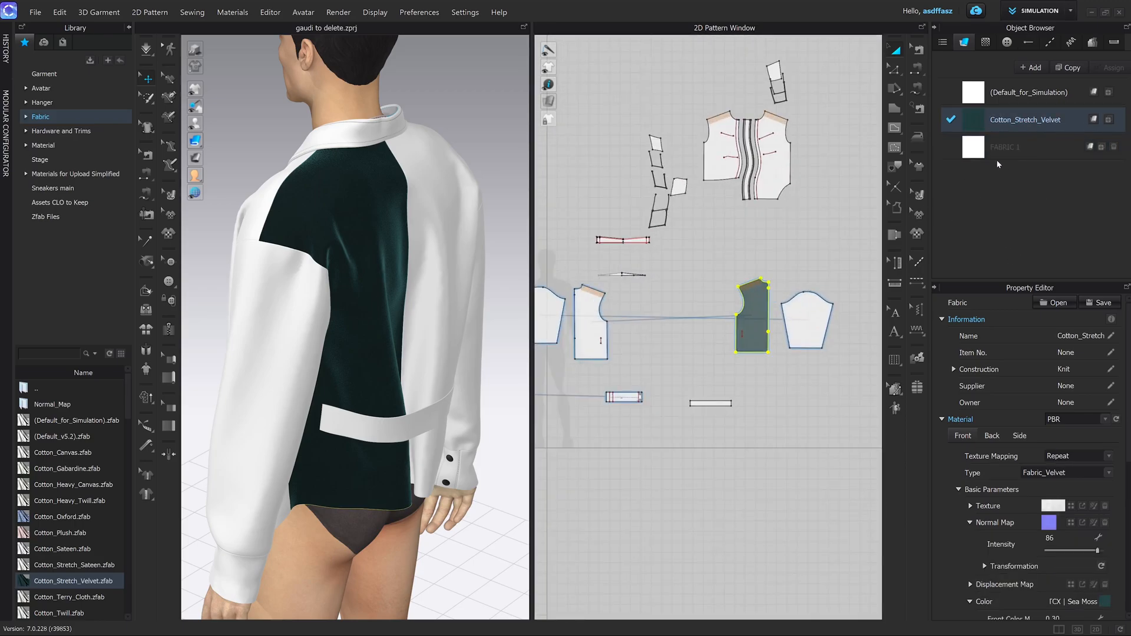
right_click(1005, 147)
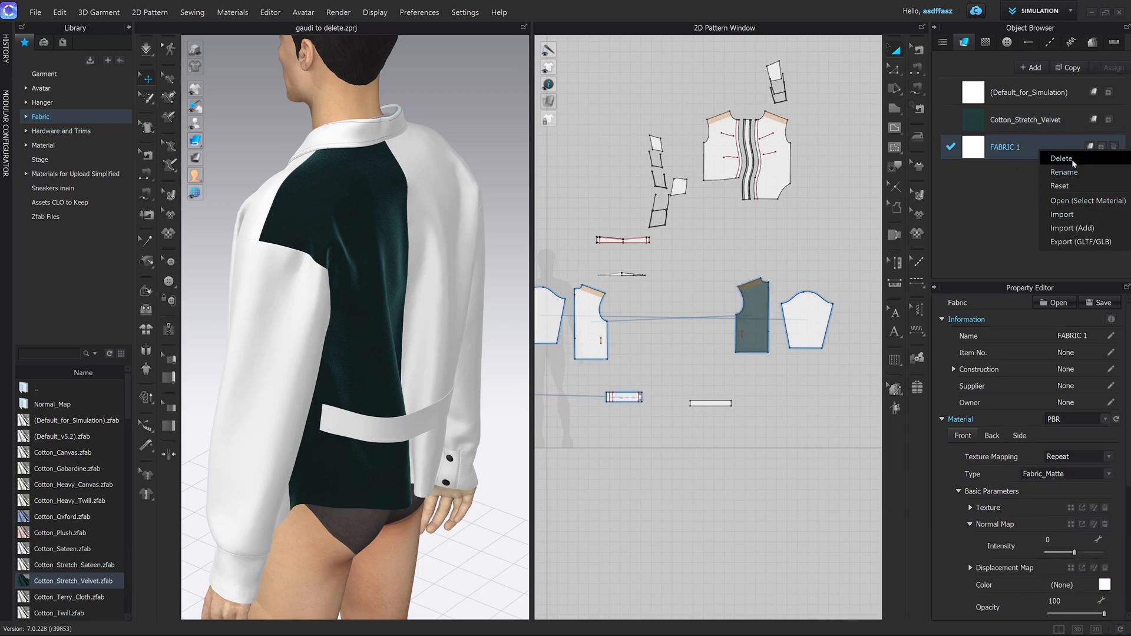
left_click(1060, 158)
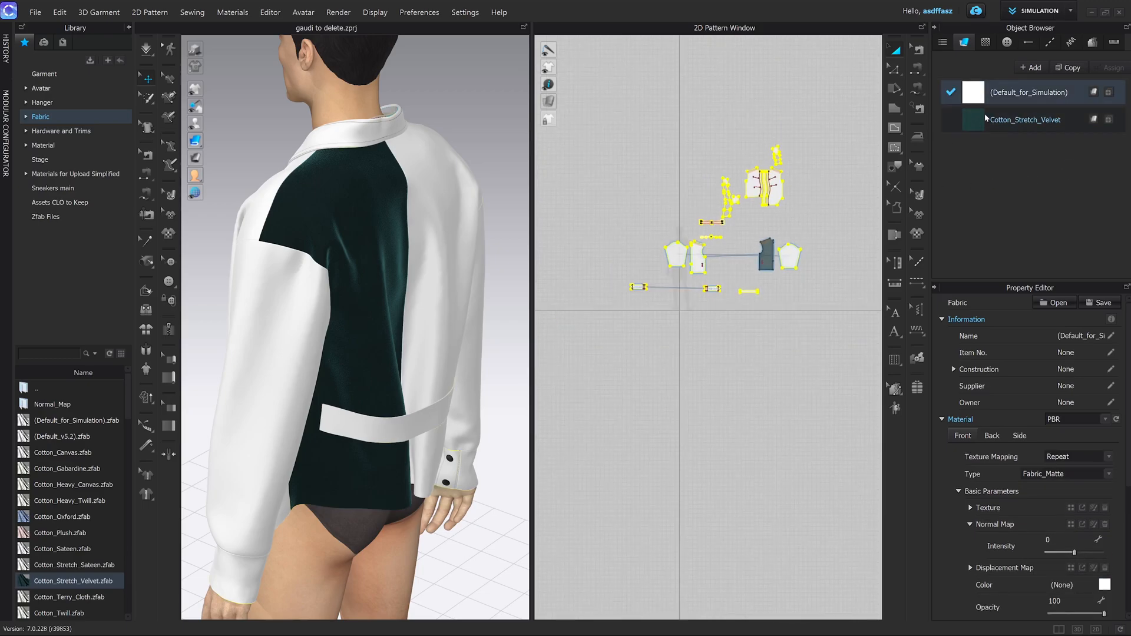
left_click(1024, 119)
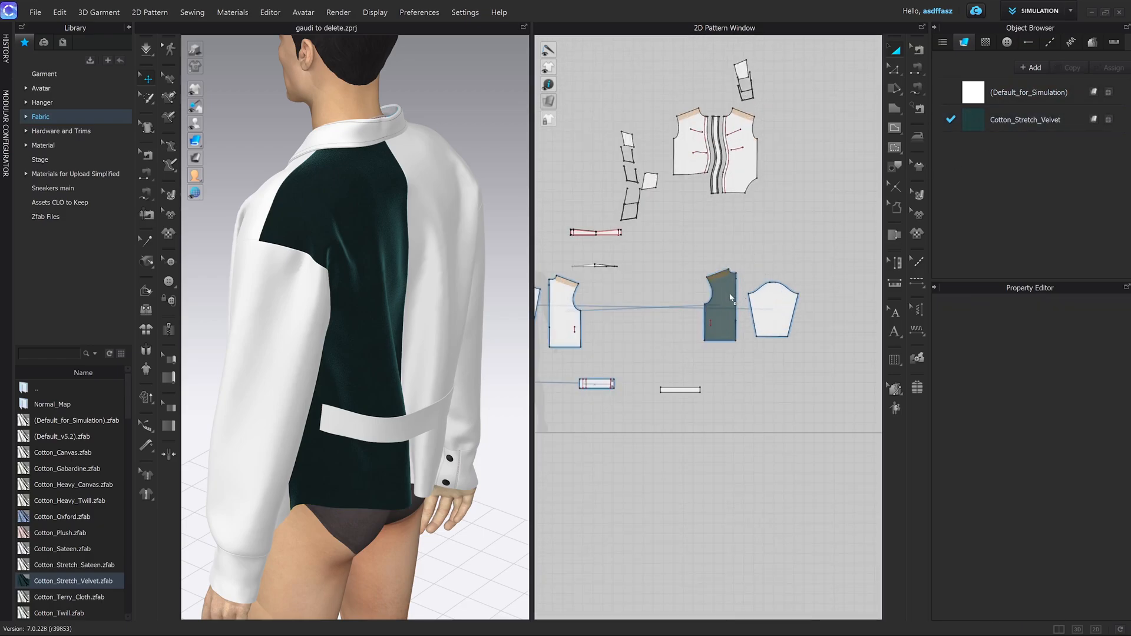
- Restore Default_for_Simulation on the back panel and delete the unused Cotton_Stretch_Velvet fabric
left_click(1028, 92)
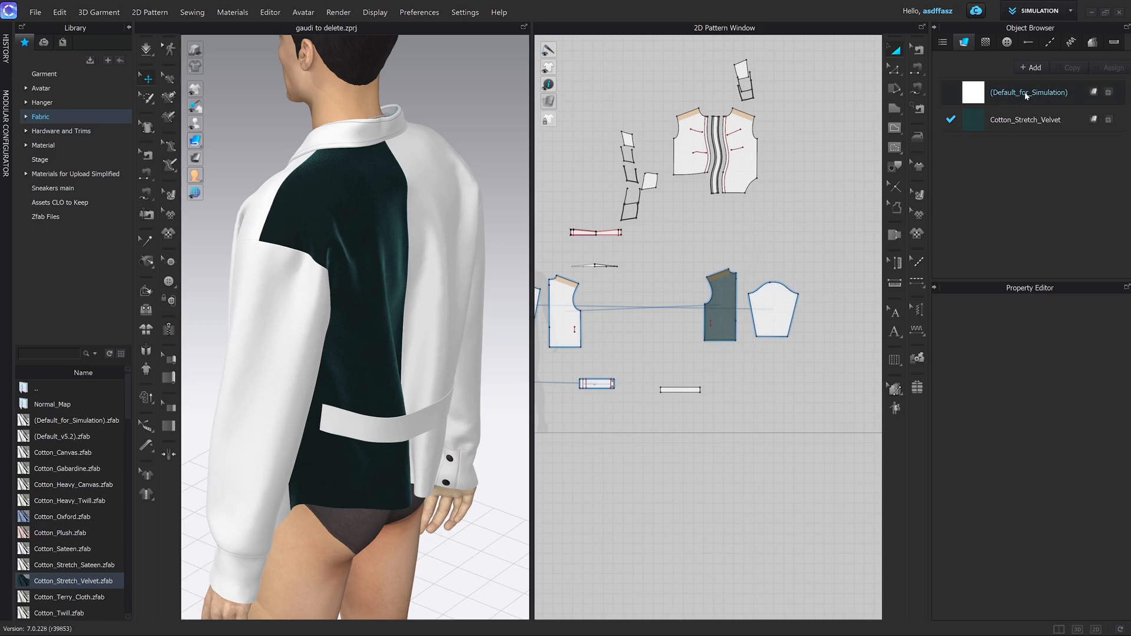
left_click(718, 306)
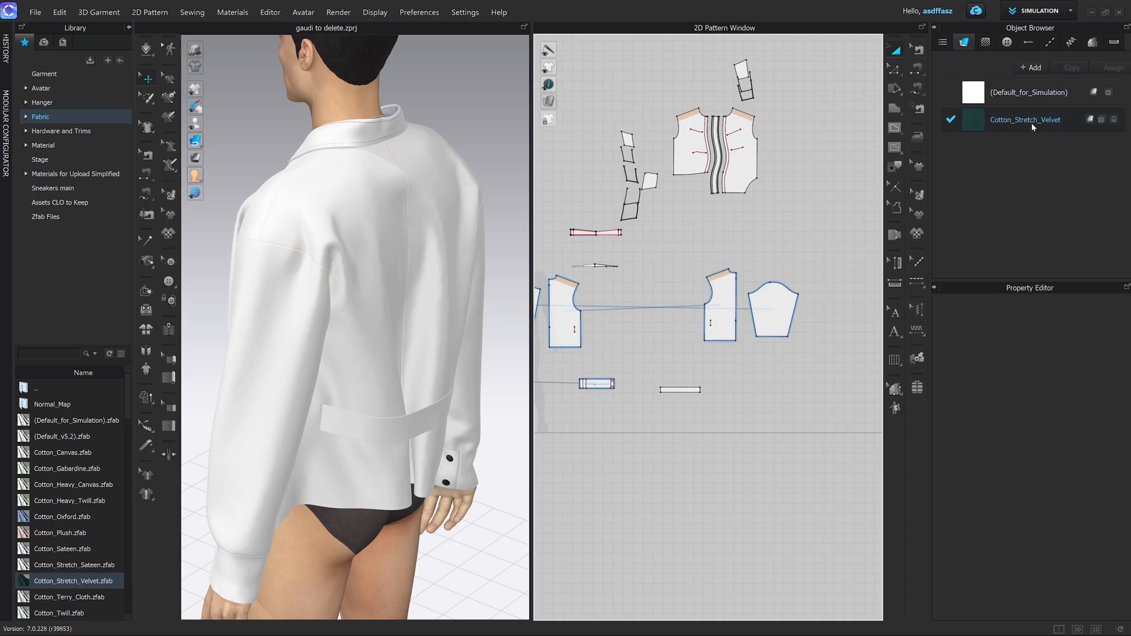
left_click(728, 145)
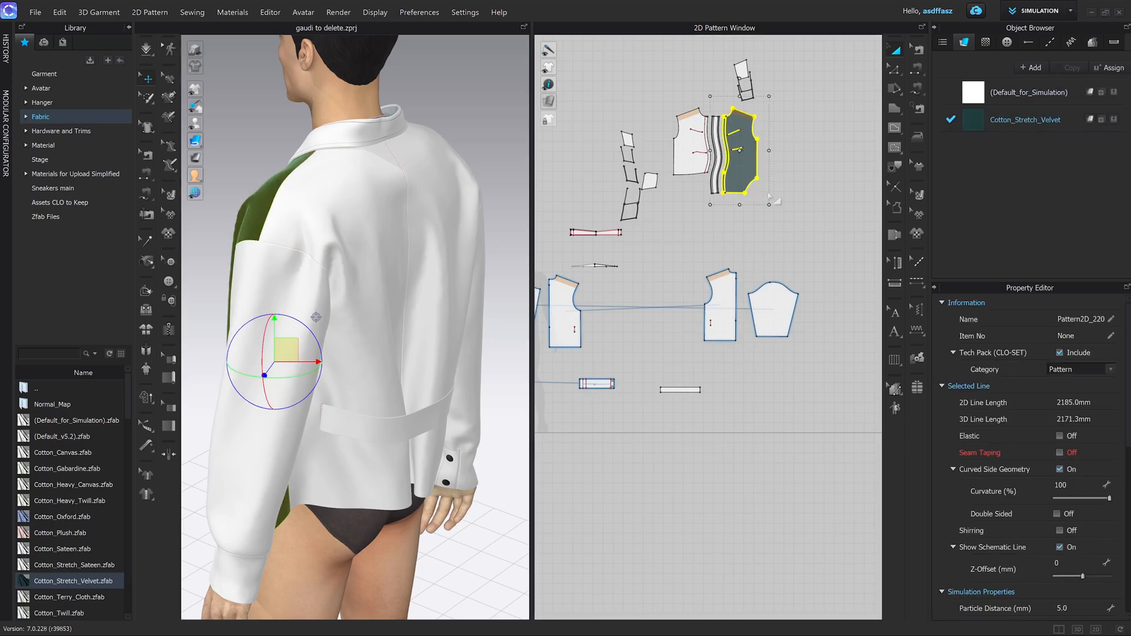
right_click(1024, 119)
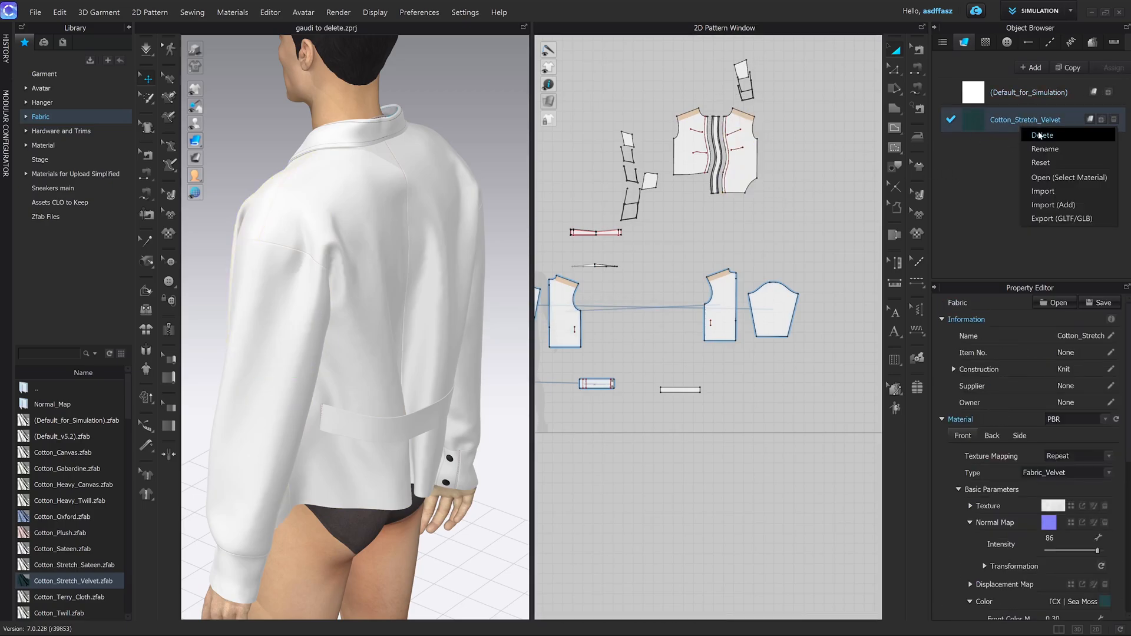
left_click(1042, 135)
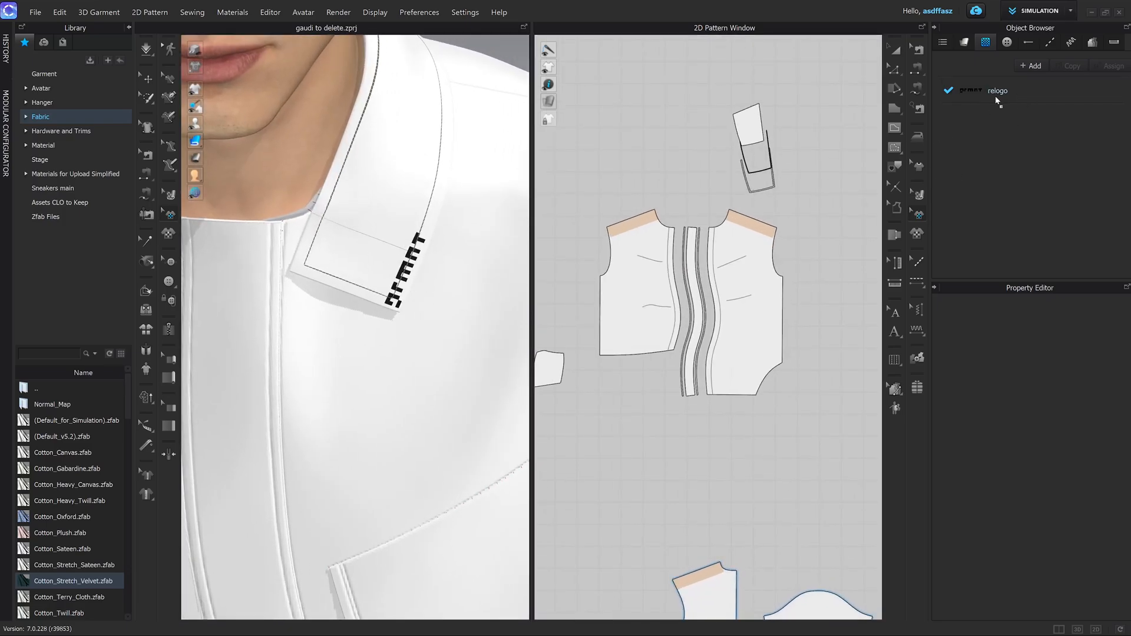
- Select the relogo graphic on the shirt front to review it
left_click(755, 310)
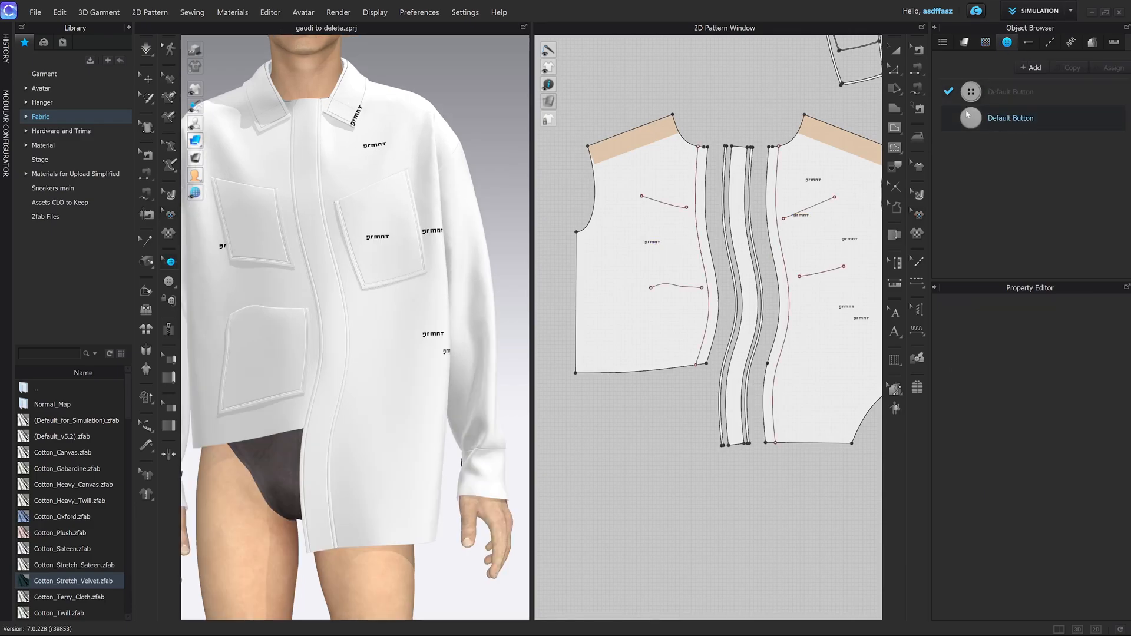
- Review the Default Button and relogo graphic properties, then return to the fabric list
left_click(1009, 92)
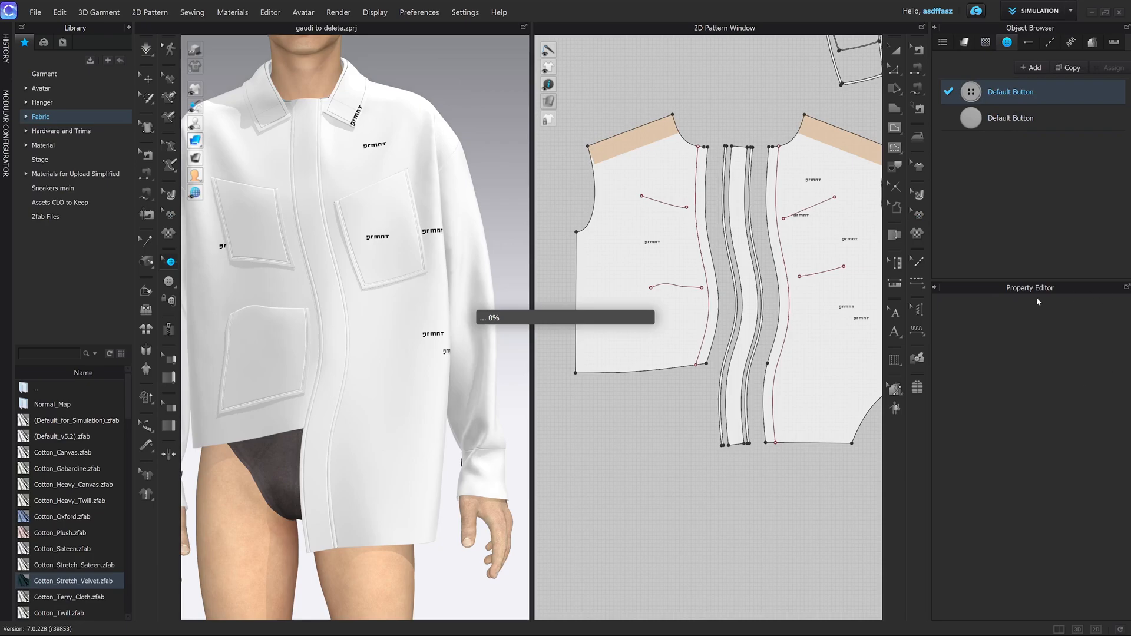
left_click(1009, 92)
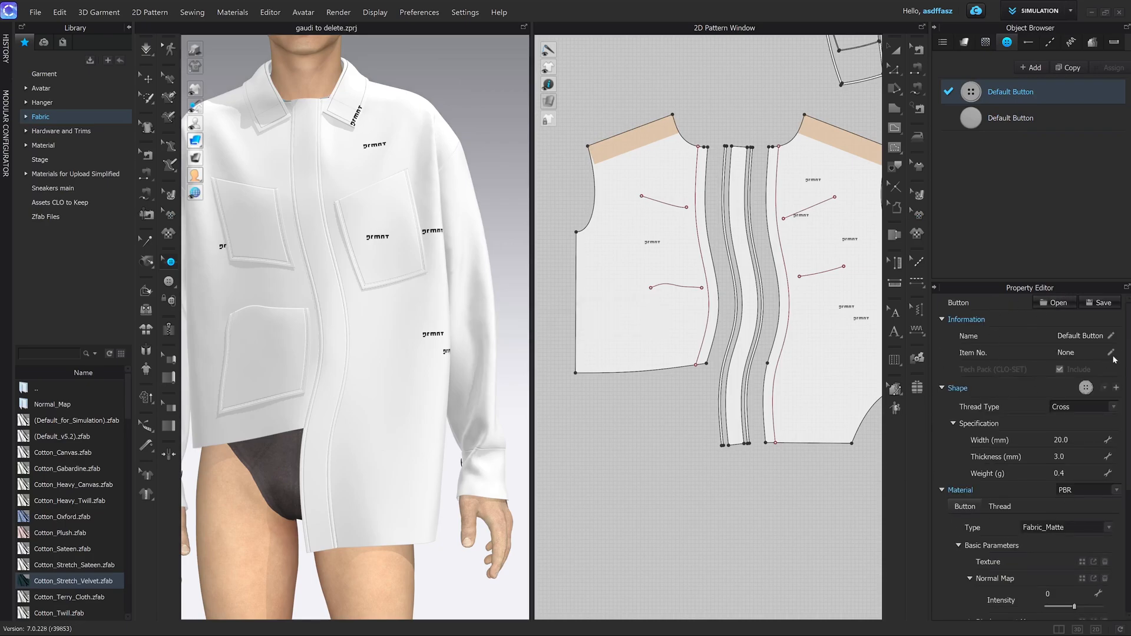
mouse_move(1037, 392)
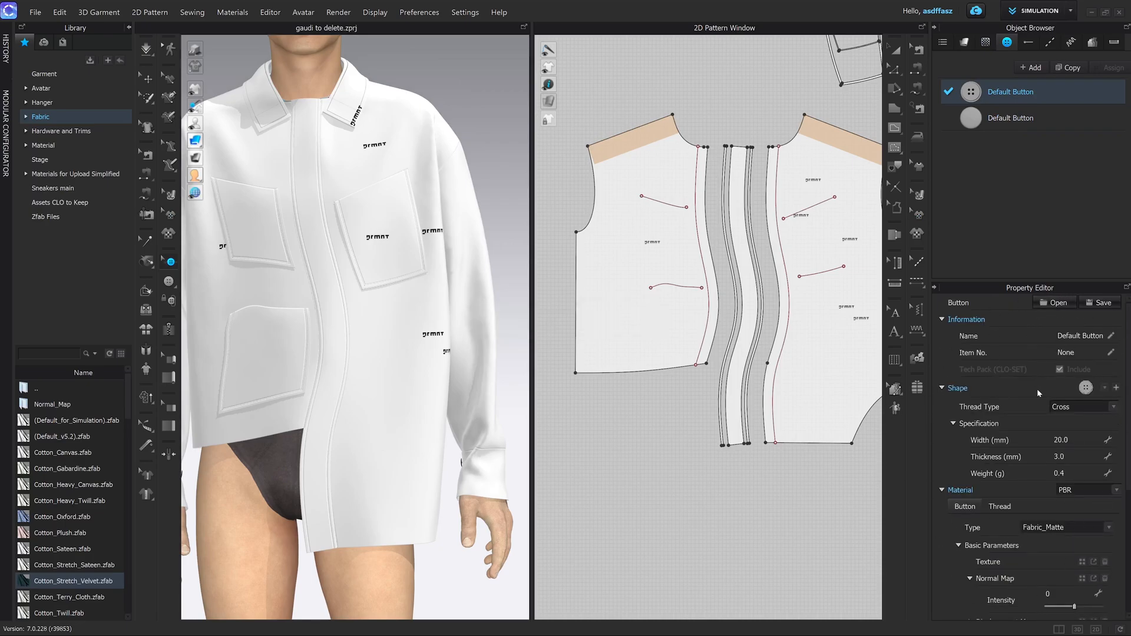
scroll("down", 3)
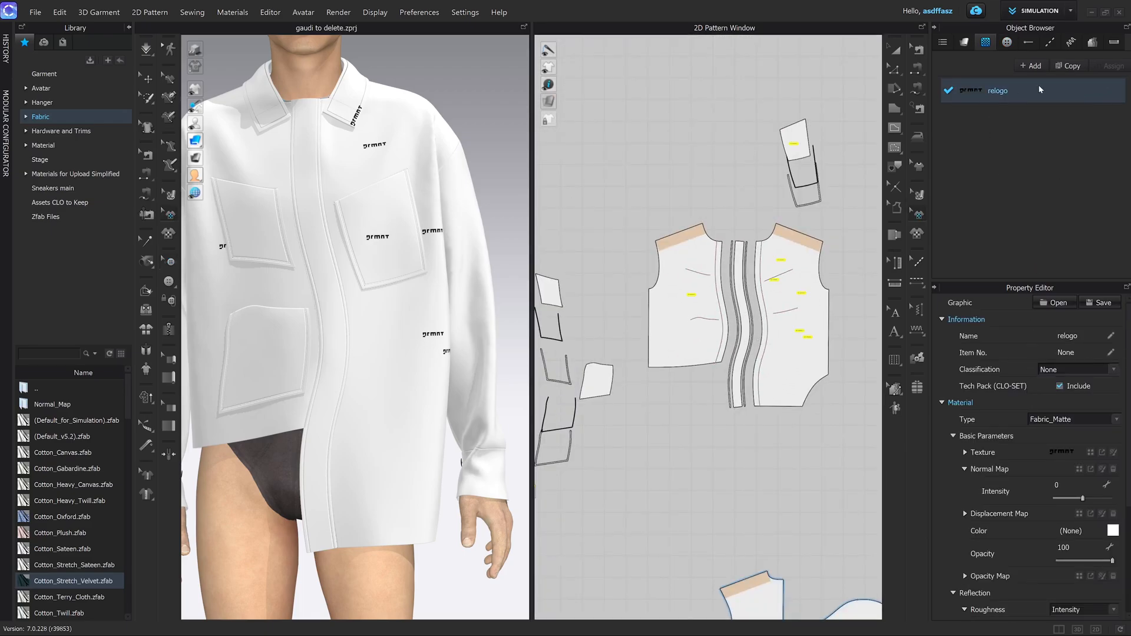
scroll("down", 3)
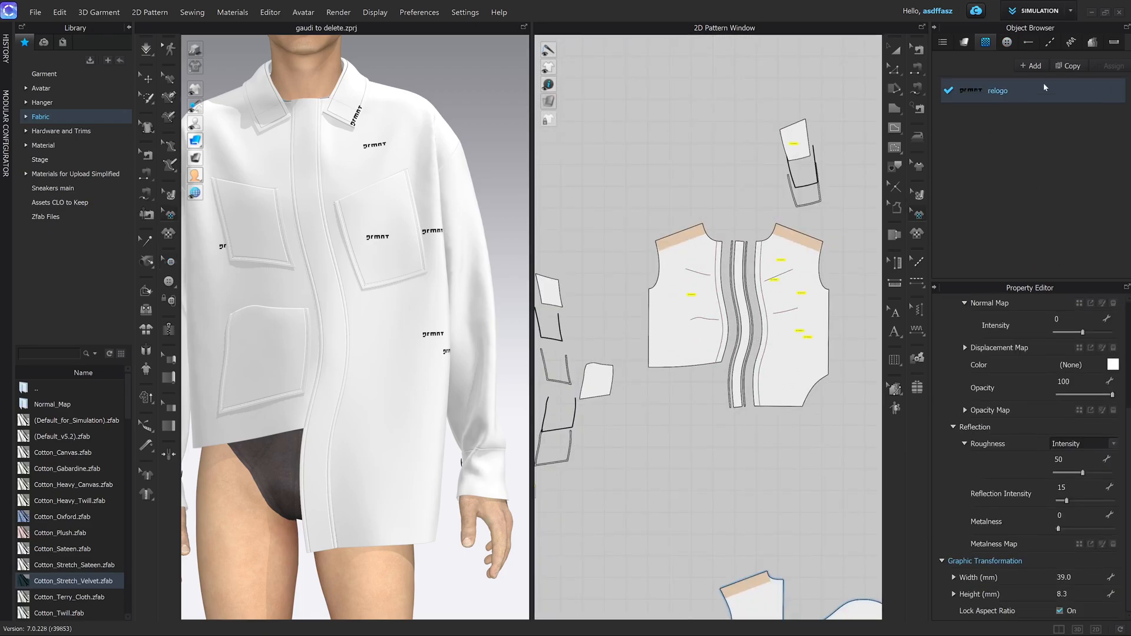
left_click(1007, 41)
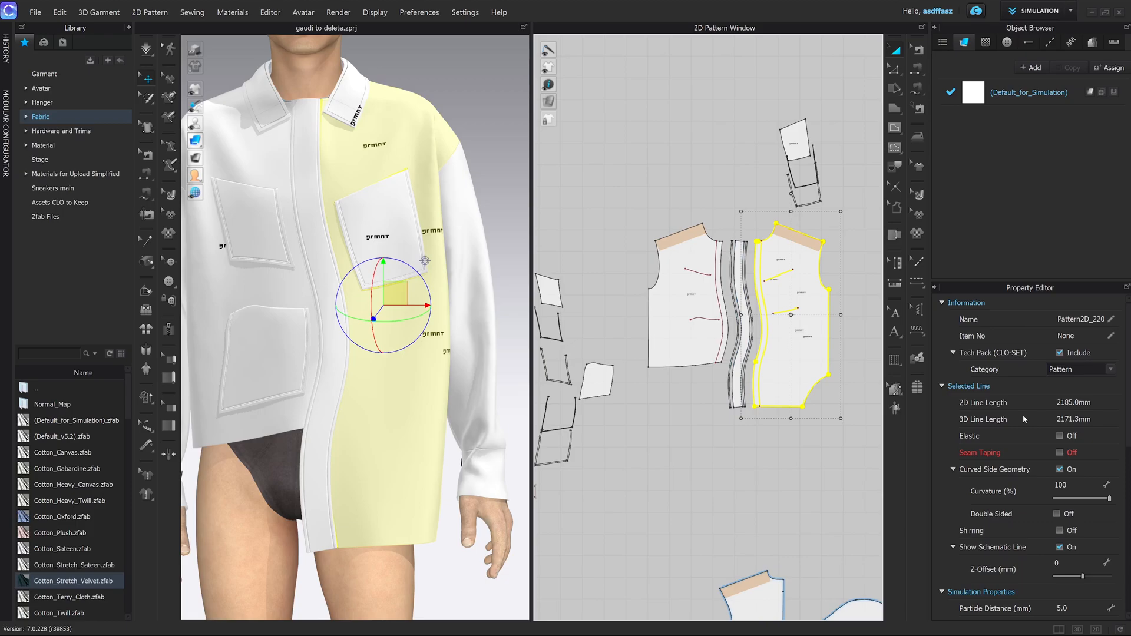
scroll("down", 3)
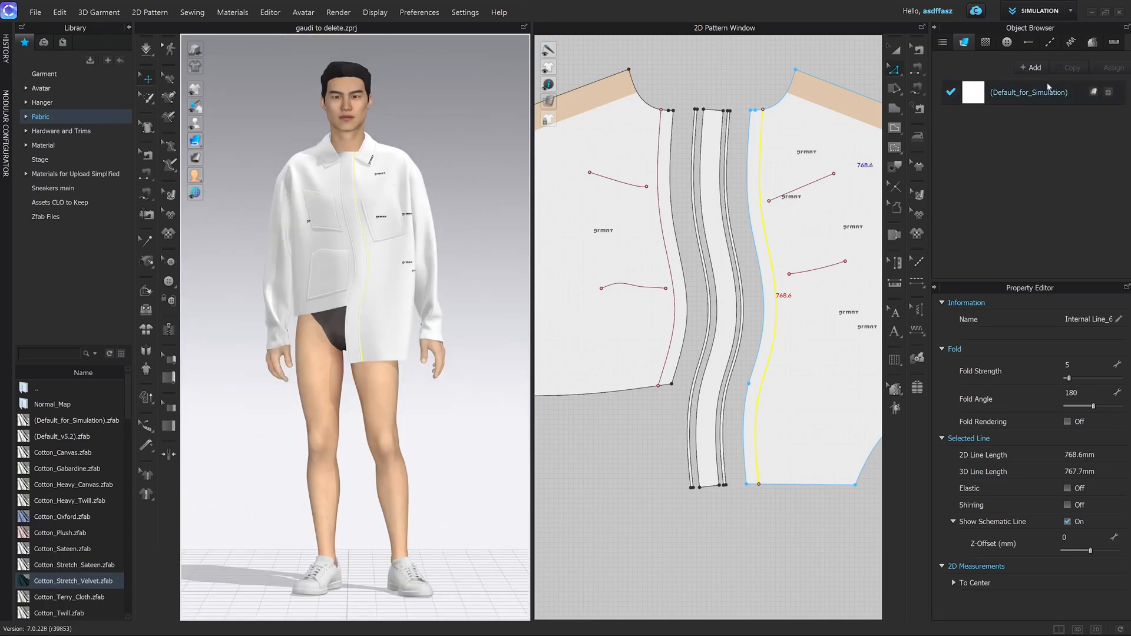
- Review the first Default Button's thread settings and select the second button for editing
left_click(1006, 41)
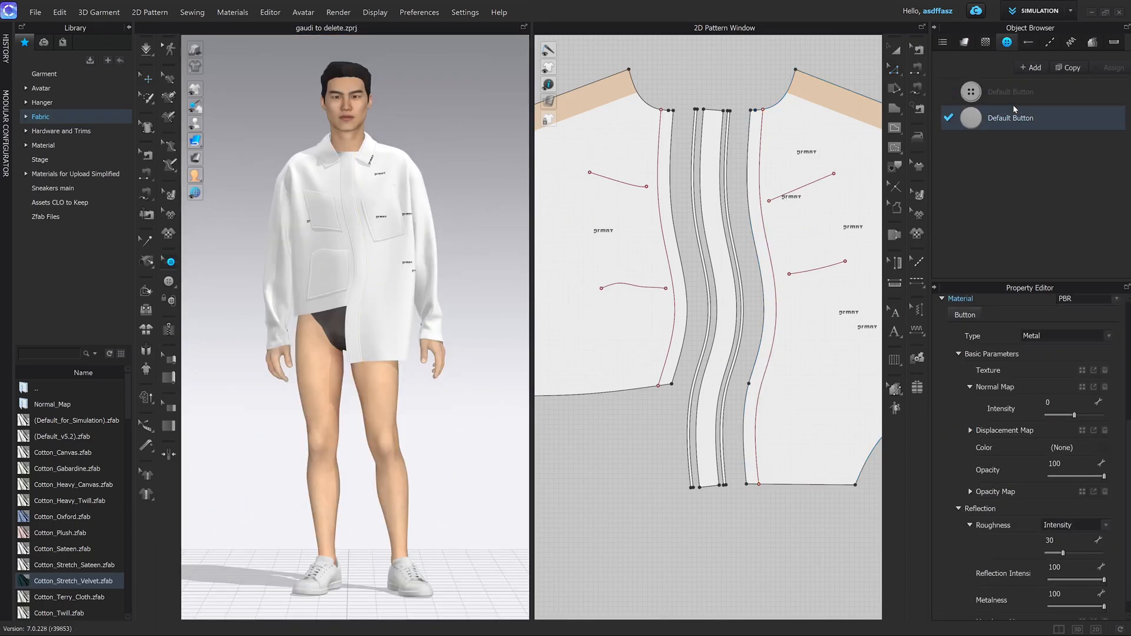
left_click(1011, 91)
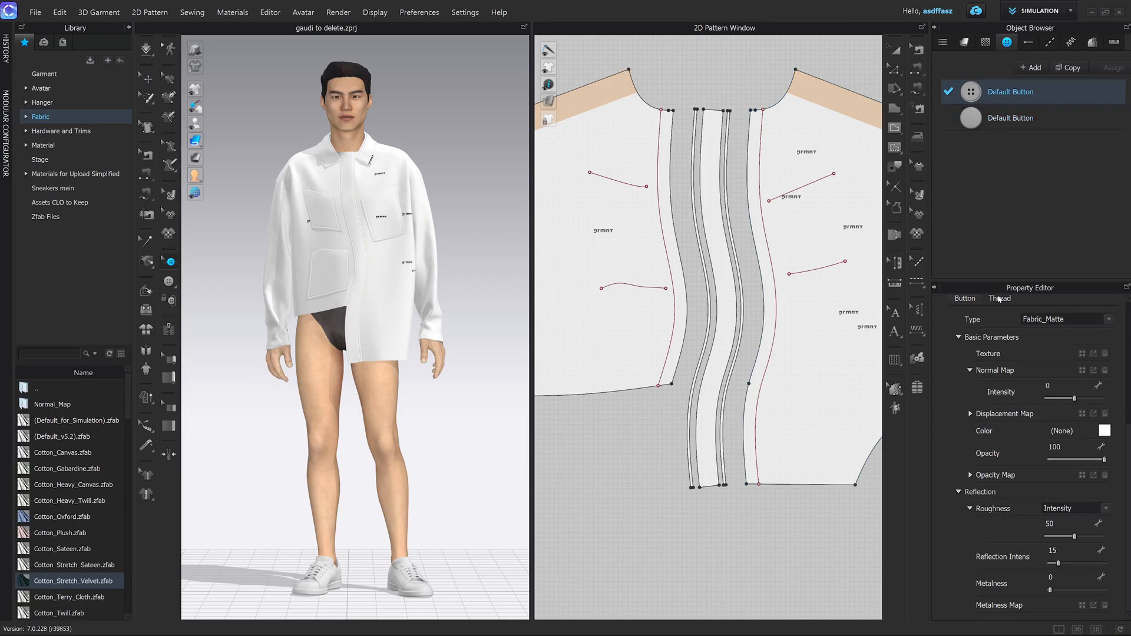
left_click(1109, 431)
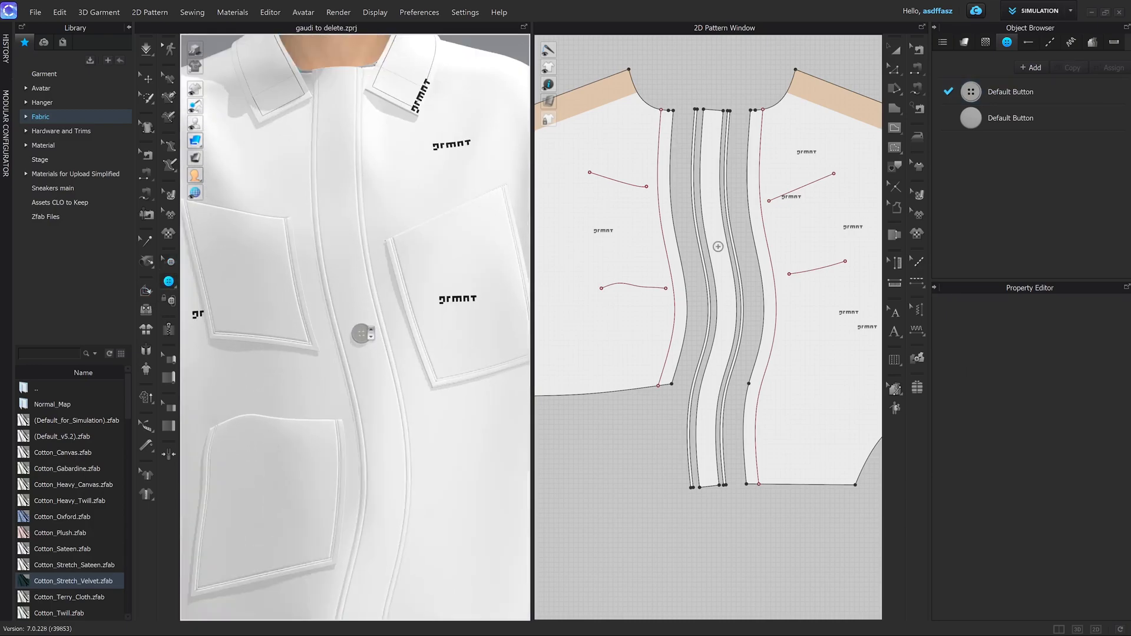
left_click(1009, 118)
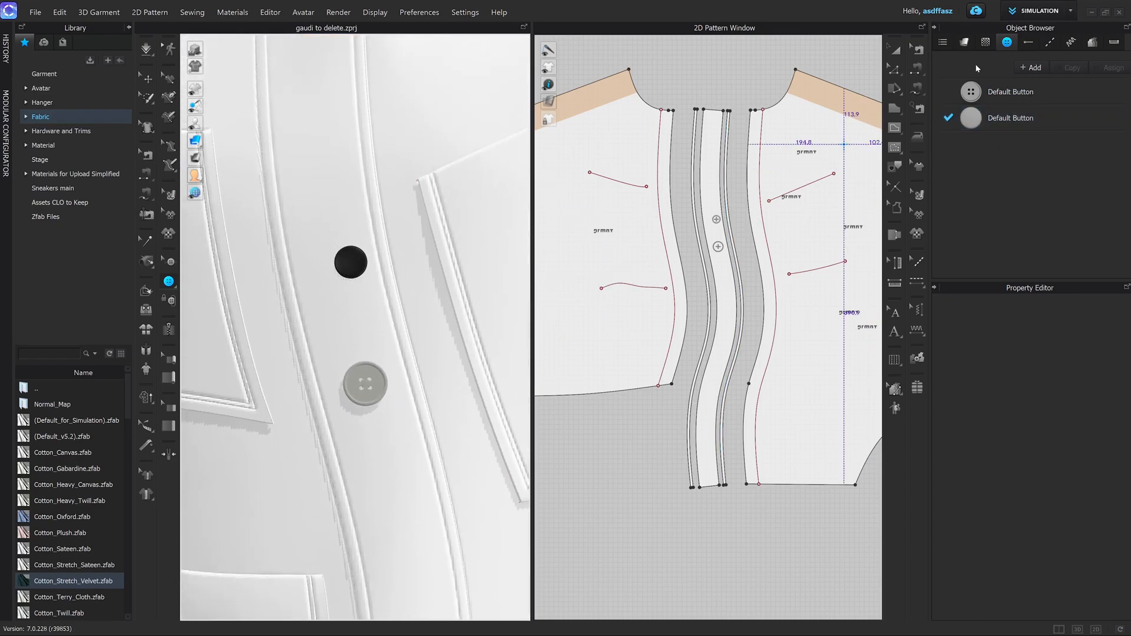
left_click(1009, 118)
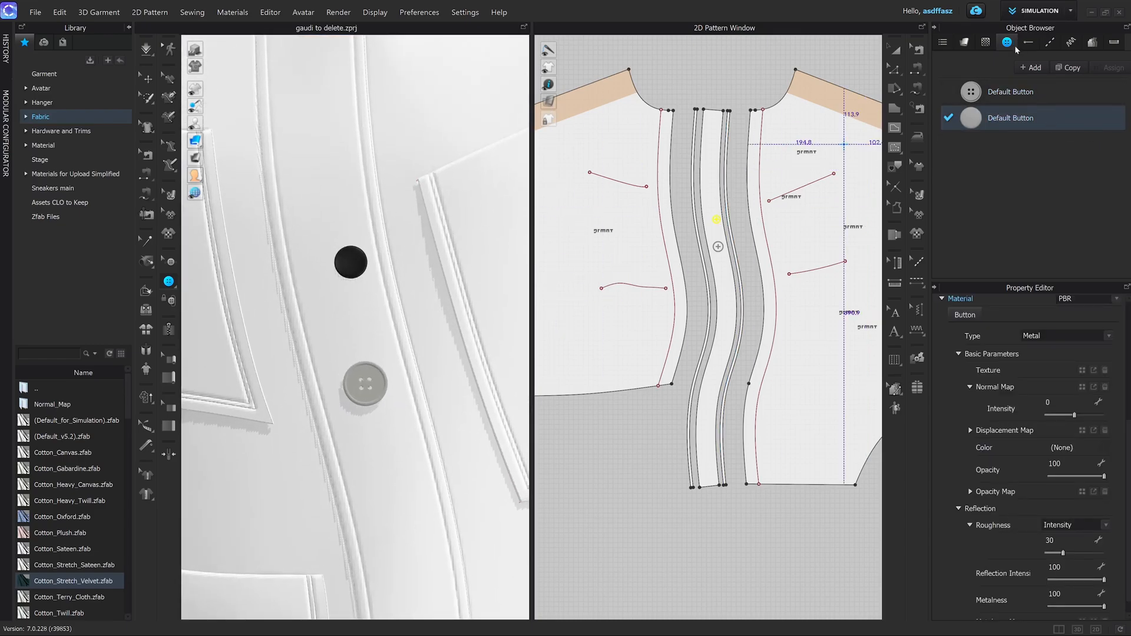
- Give the second button a matte fabric material in yellow, then show the buttonhole list
left_click(1066, 335)
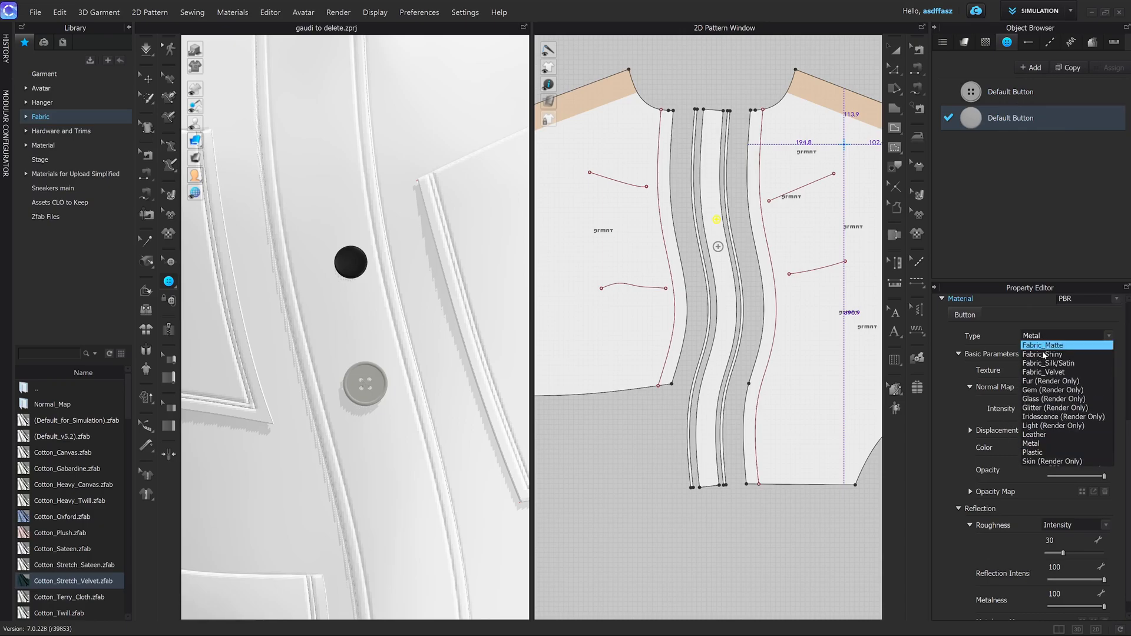
left_click(1042, 344)
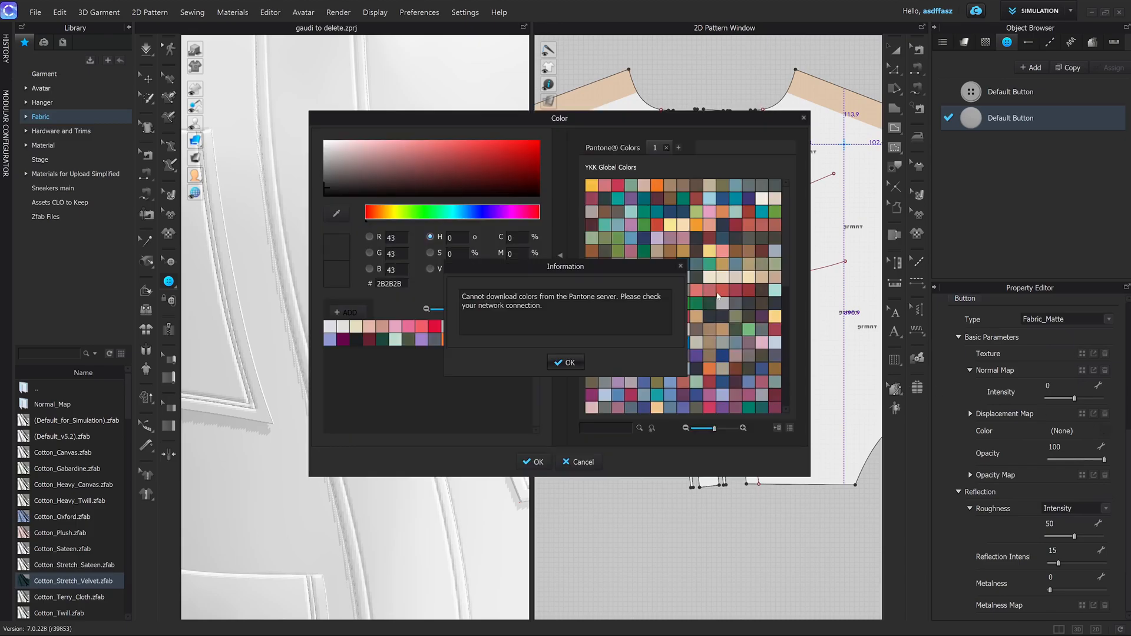
left_click(565, 363)
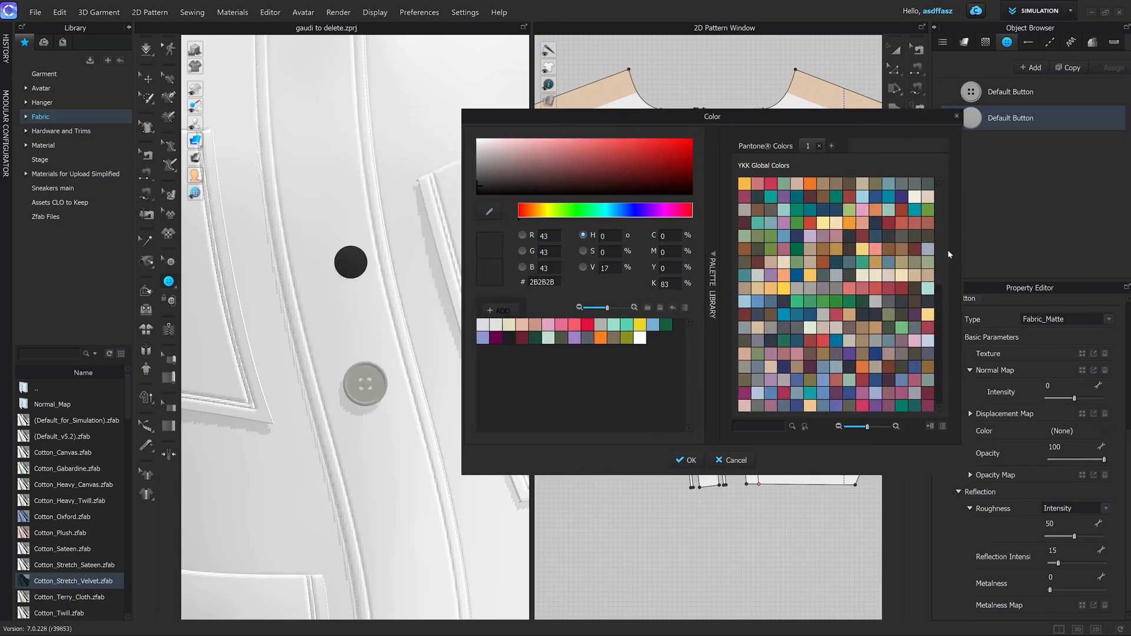
left_click(781, 289)
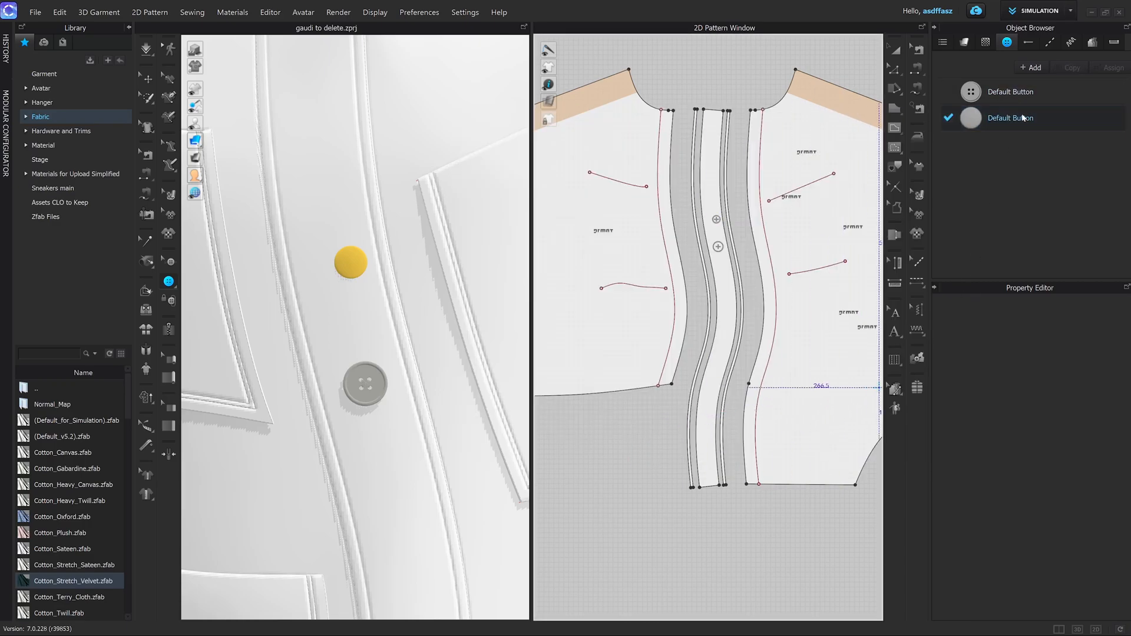
left_click(1027, 41)
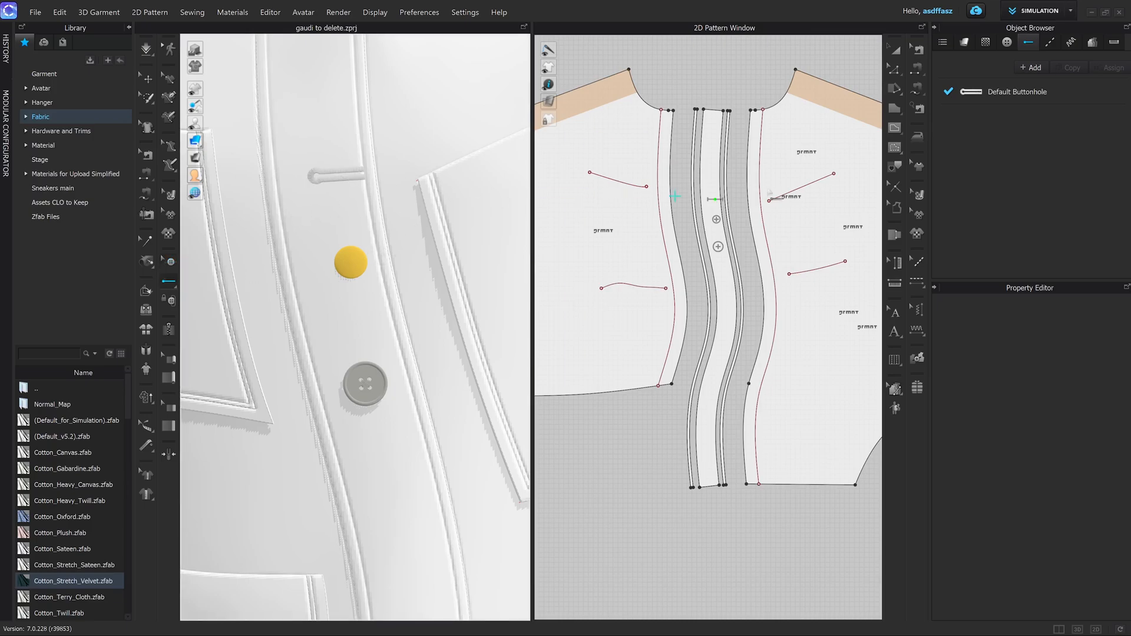
- Flip through the topstitch and avatar size lists, then return to the fabric list
left_click(1051, 42)
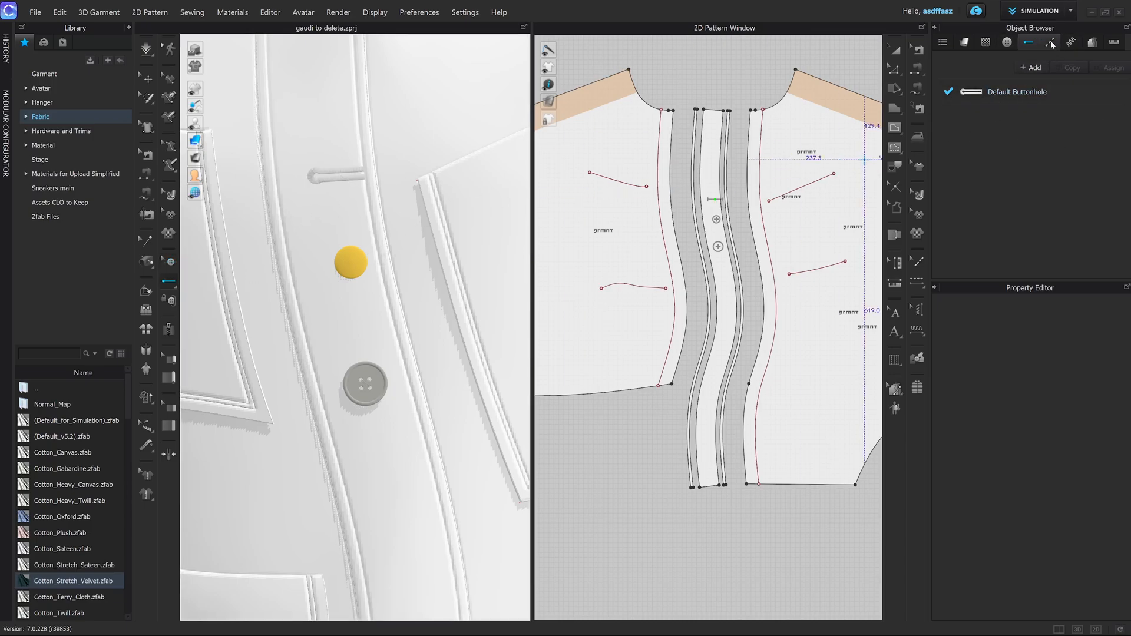
left_click(1091, 41)
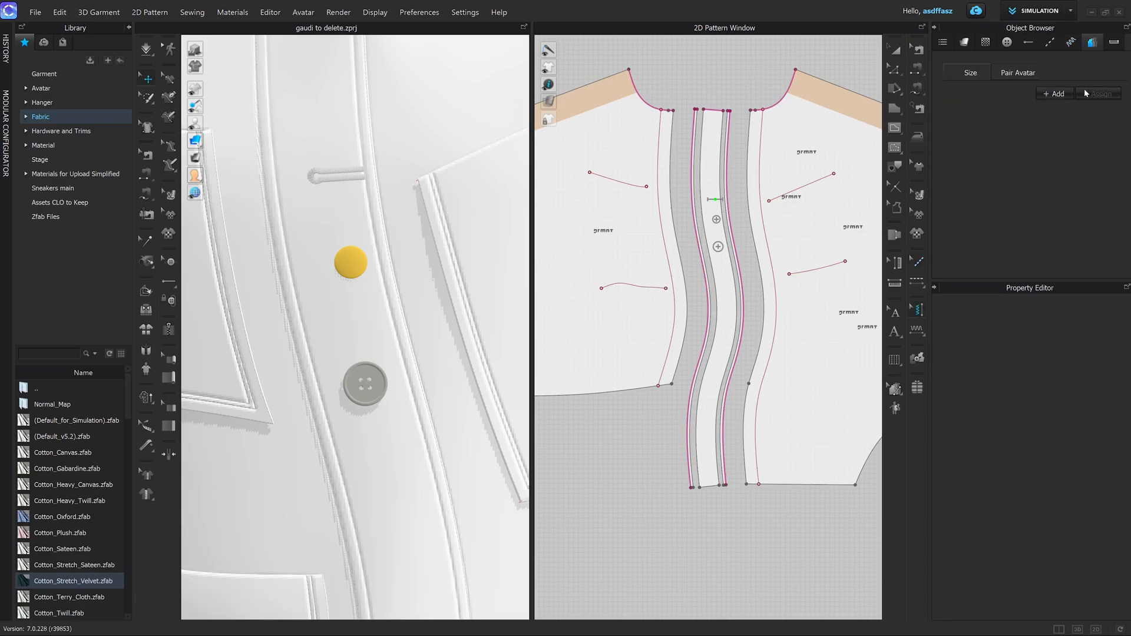
left_click(1112, 41)
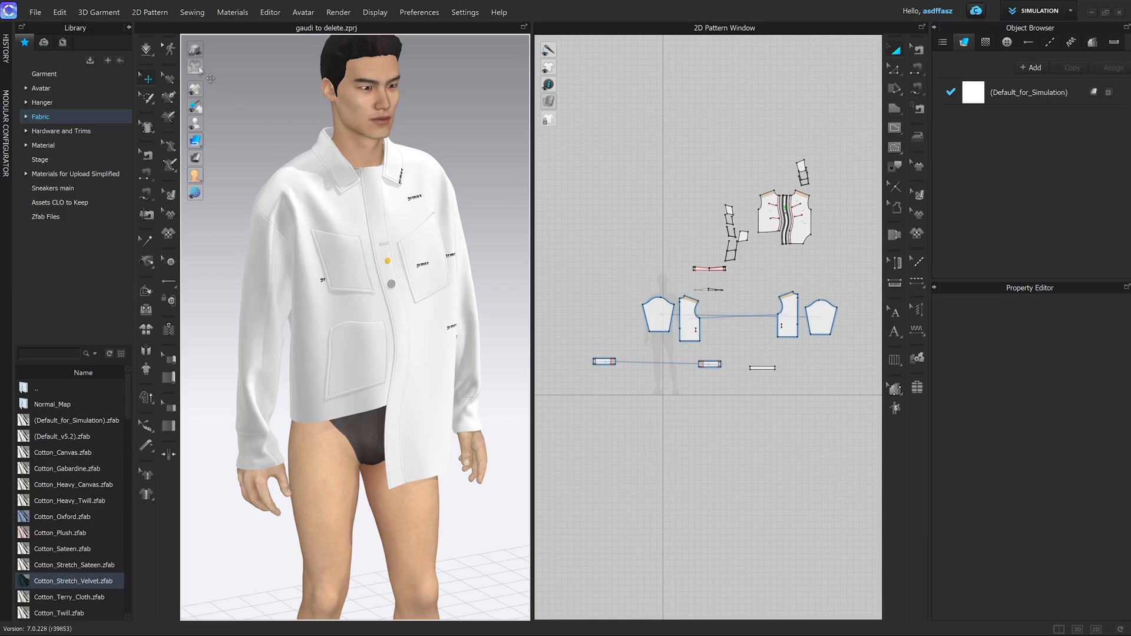
- Render the shirt as a schematic line drawing with black seam and pocket outlines
left_click(195, 65)
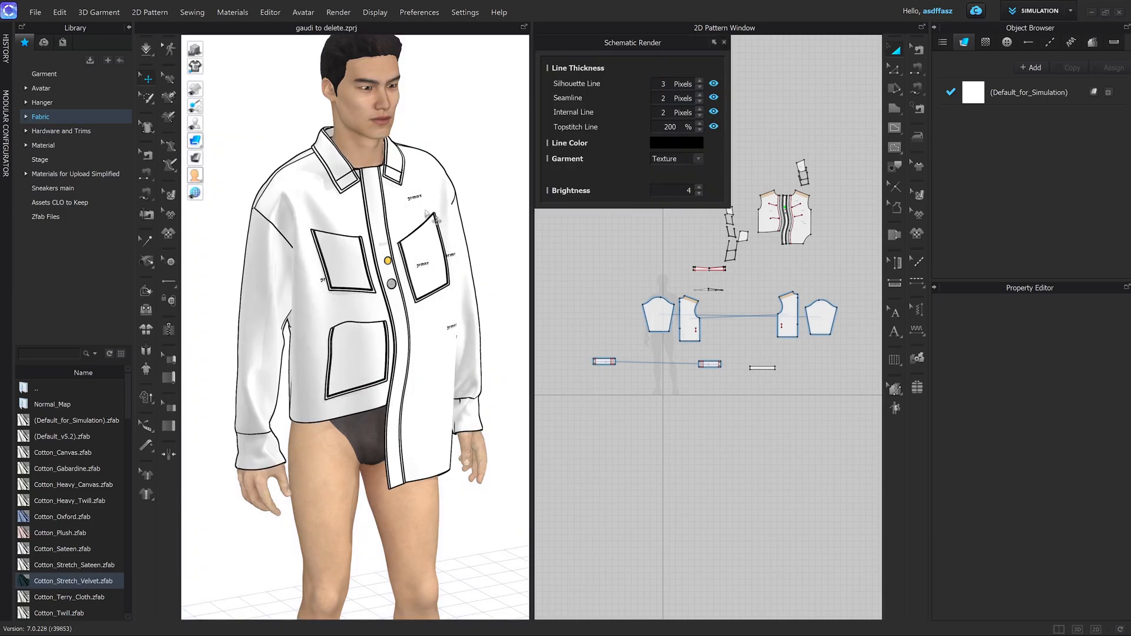
mouse_move(195, 65)
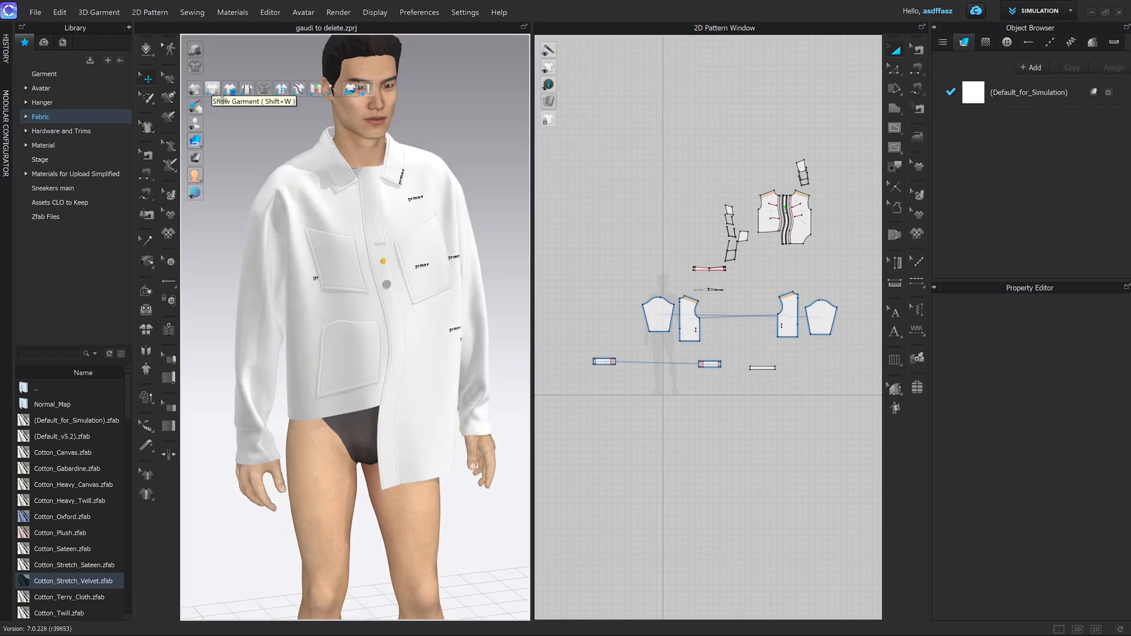
mouse_move(196, 89)
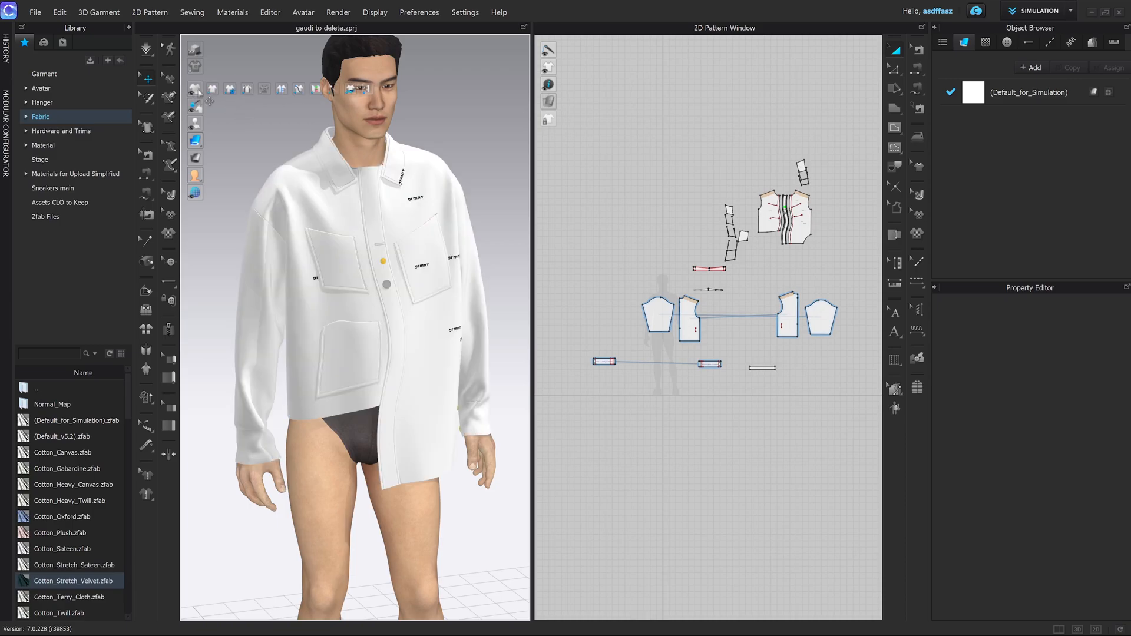
mouse_move(353, 87)
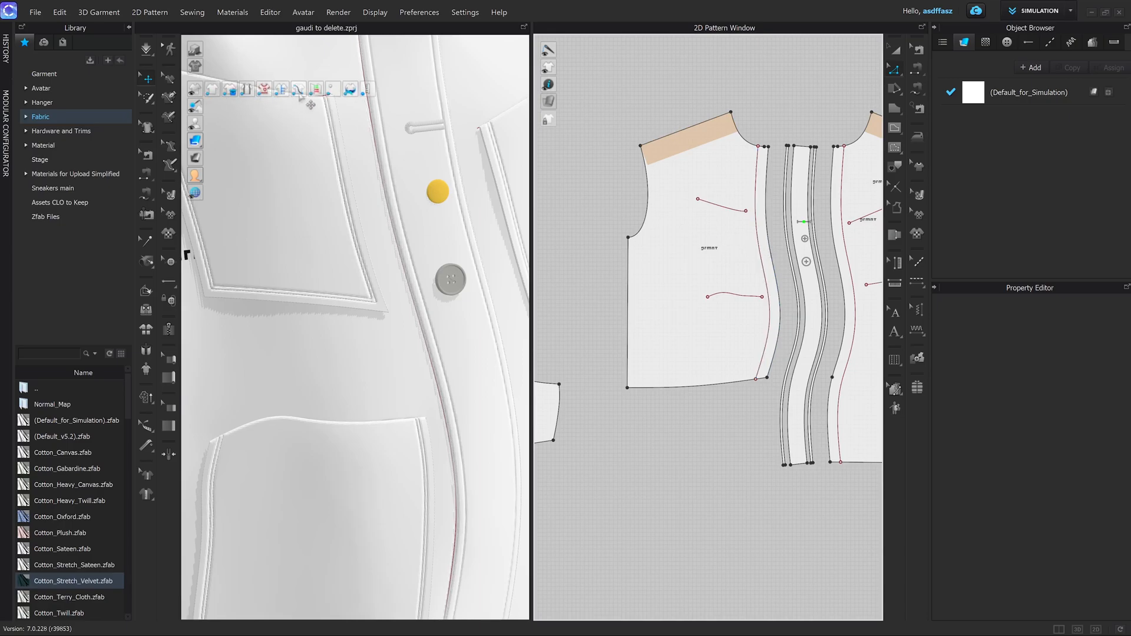
mouse_move(298, 89)
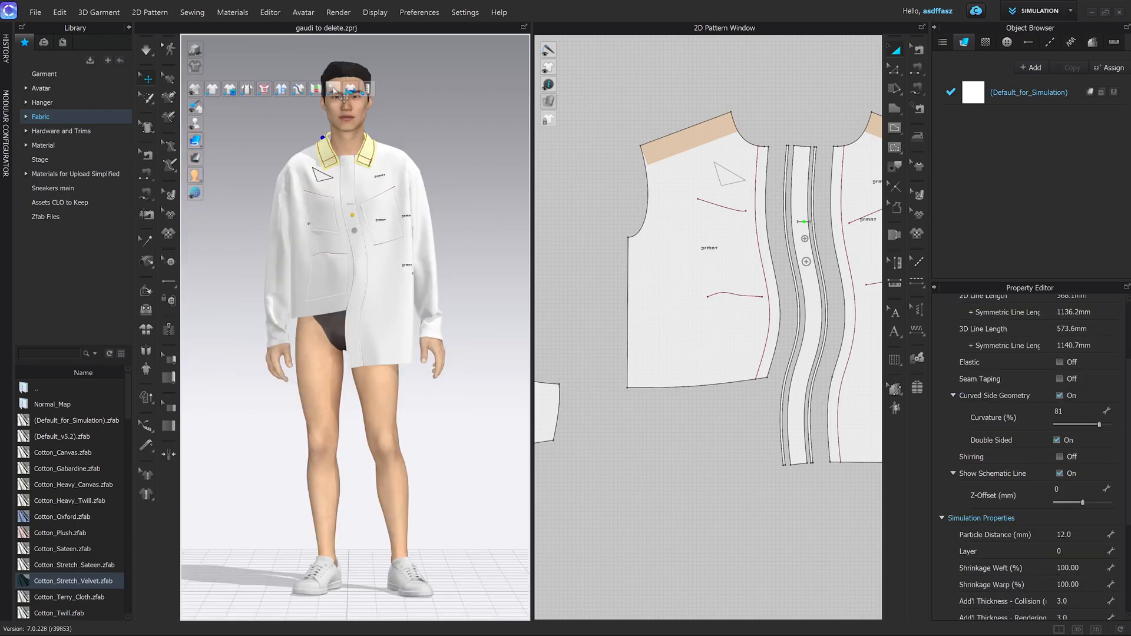
mouse_move(331, 90)
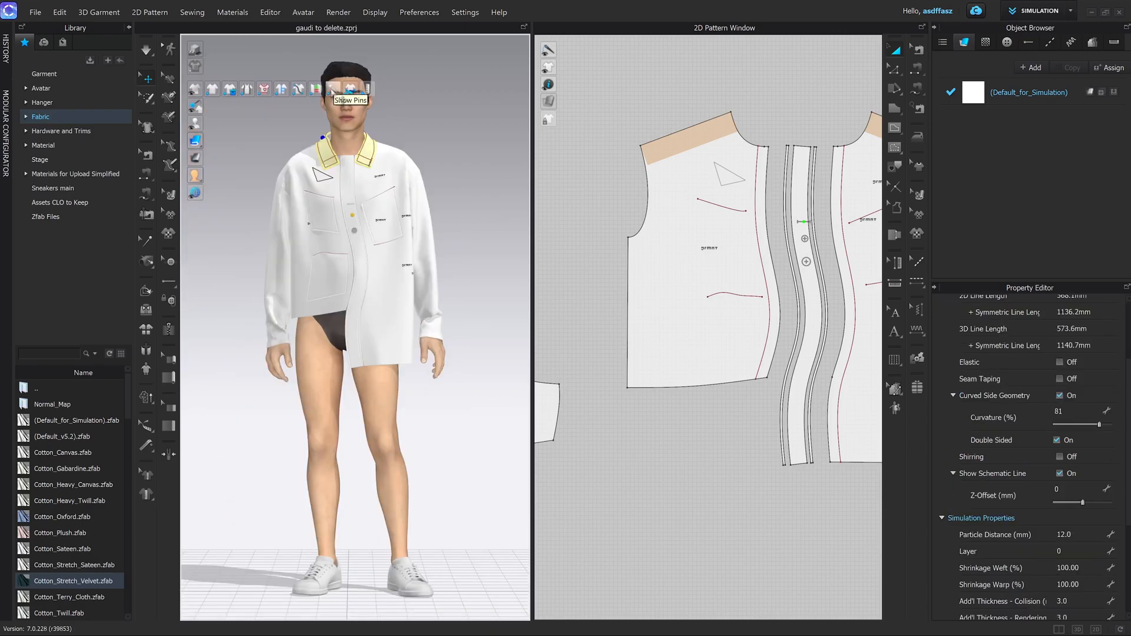
mouse_move(349, 89)
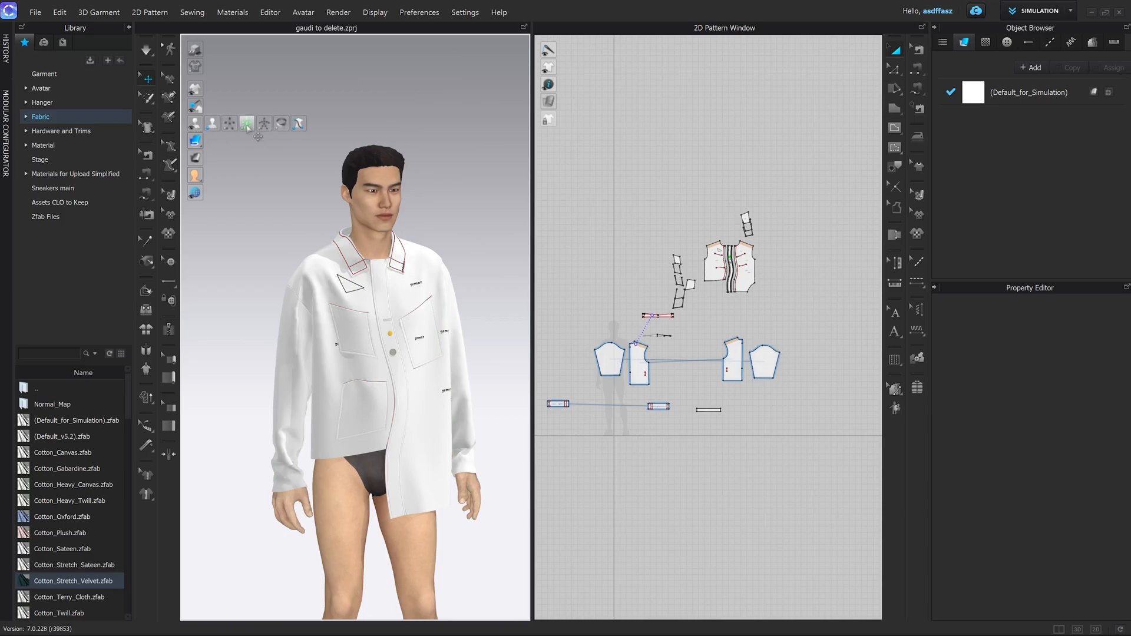
mouse_move(264, 123)
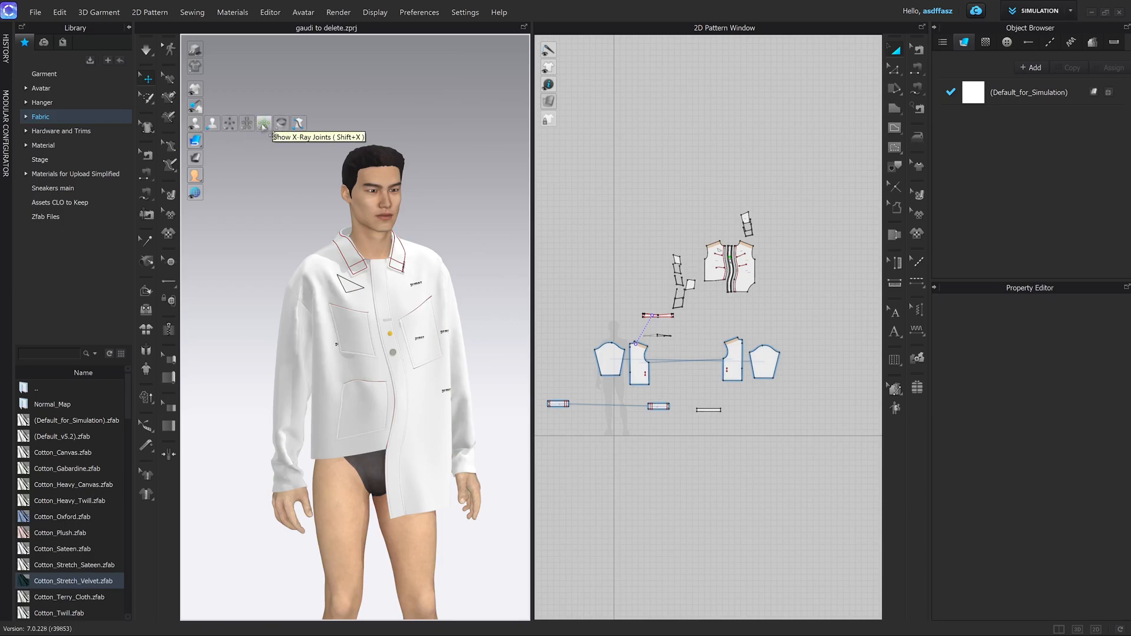
- Show X-Ray Joints on the avatar, then select the front bodice pattern piece
left_click(263, 123)
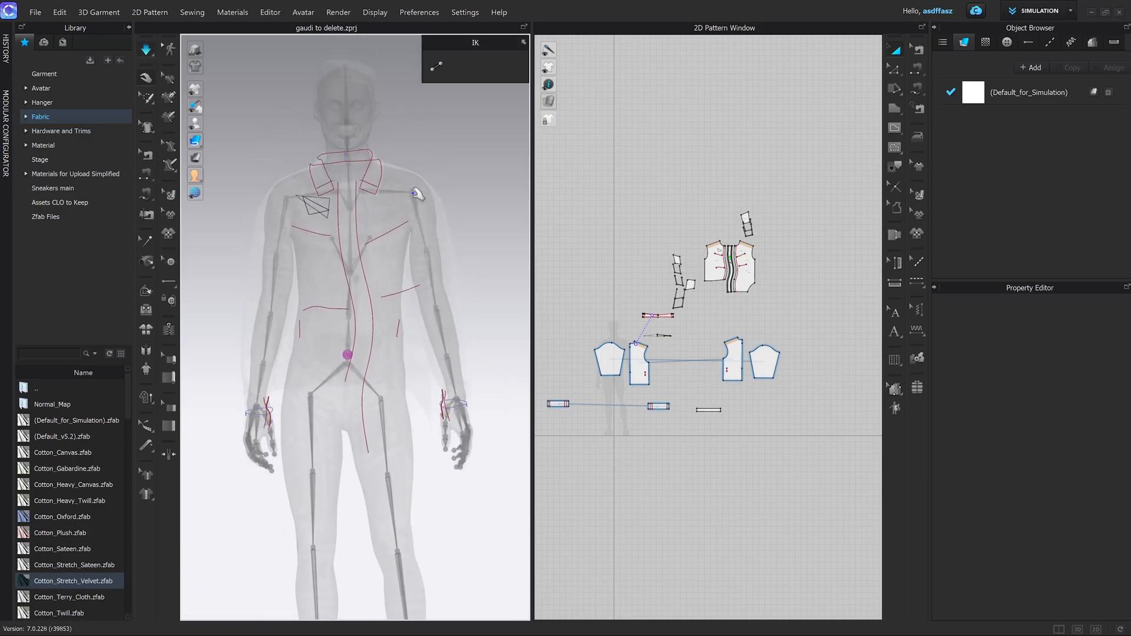
left_click(411, 193)
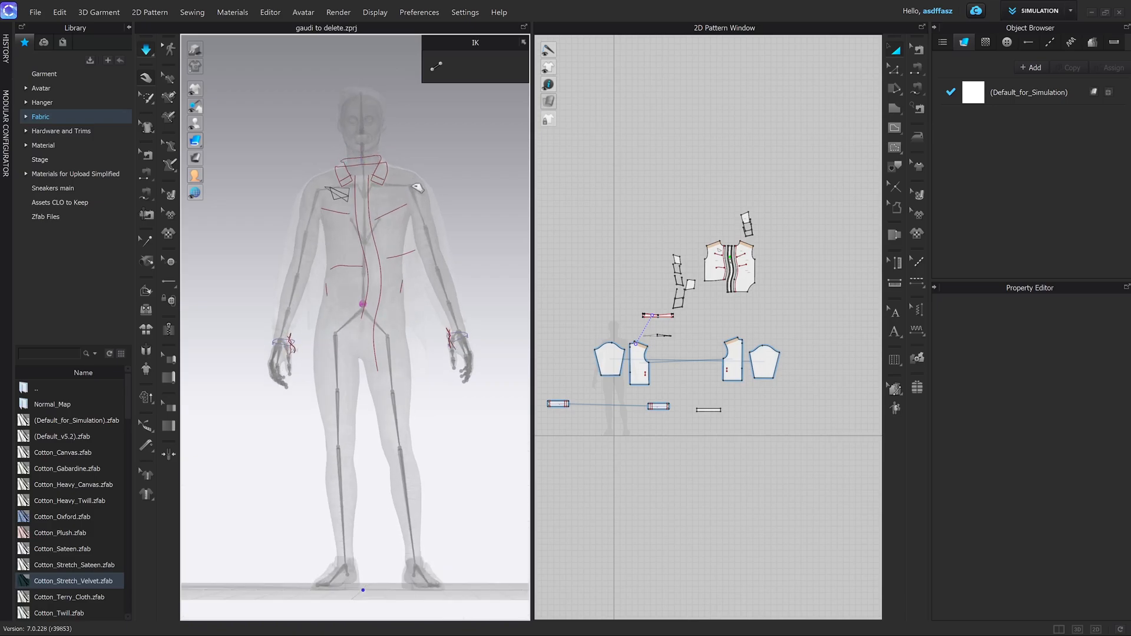
left_click(411, 183)
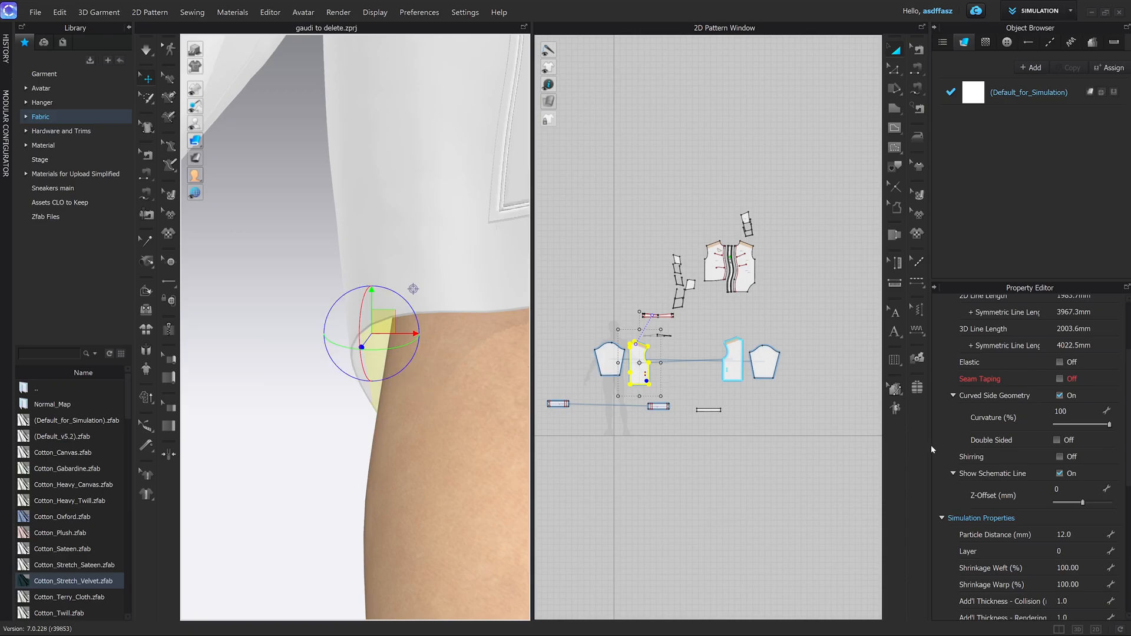
scroll("down", 3)
type("5")
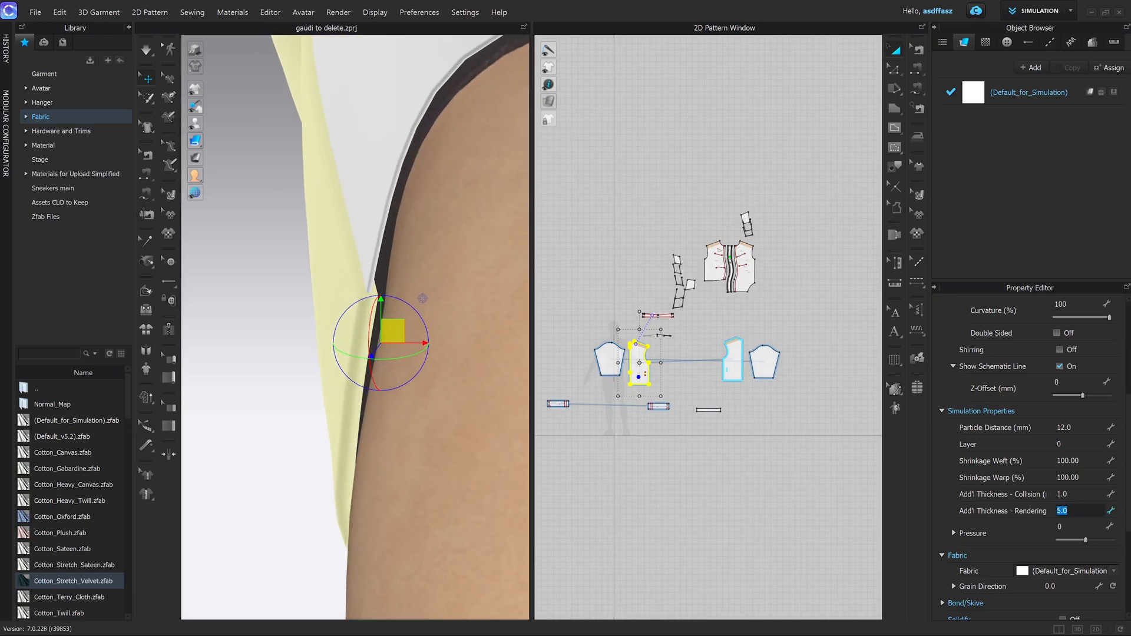
type("2.0")
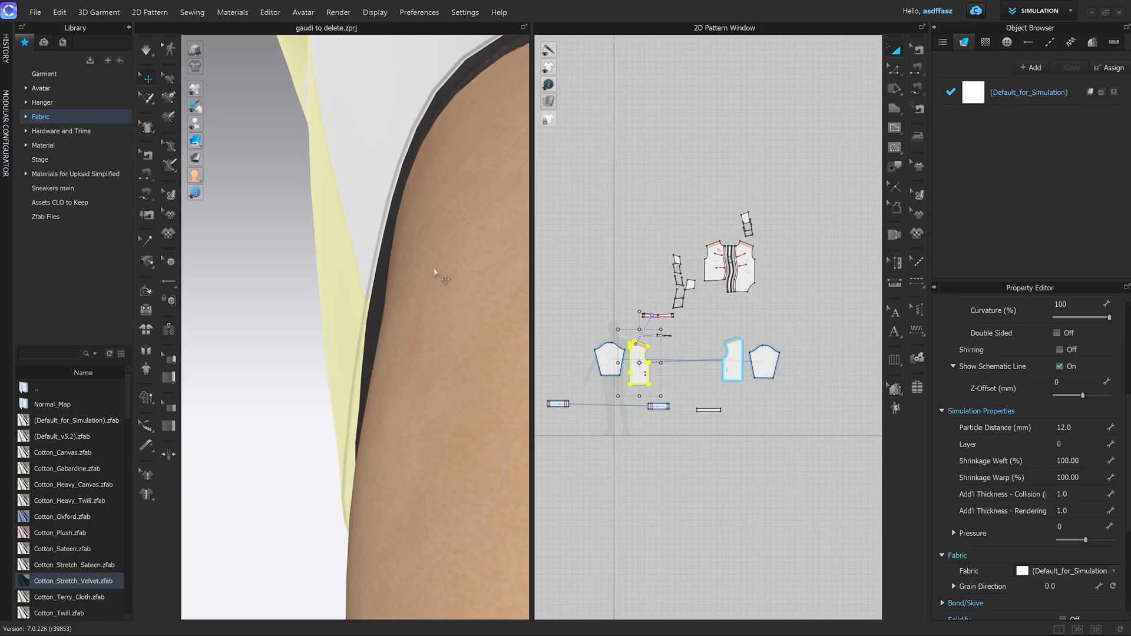
left_click(195, 140)
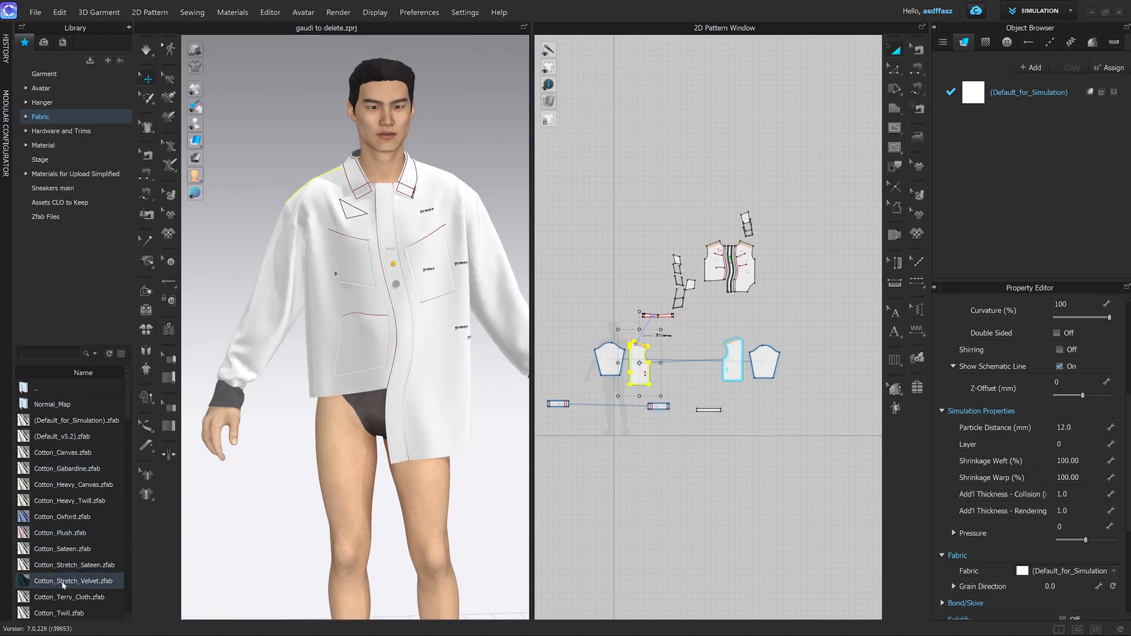
- Apply Cotton_Stretch_Velvet to the shirt and view it in Monochrome then Thick Textured surface modes
double_click(74, 581)
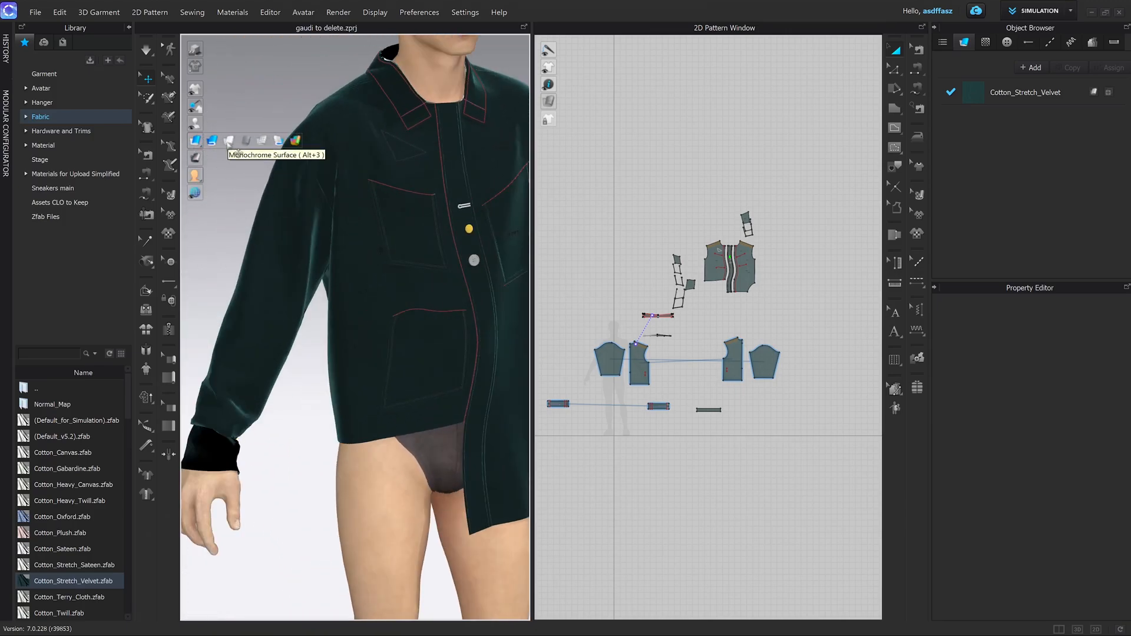
left_click(229, 140)
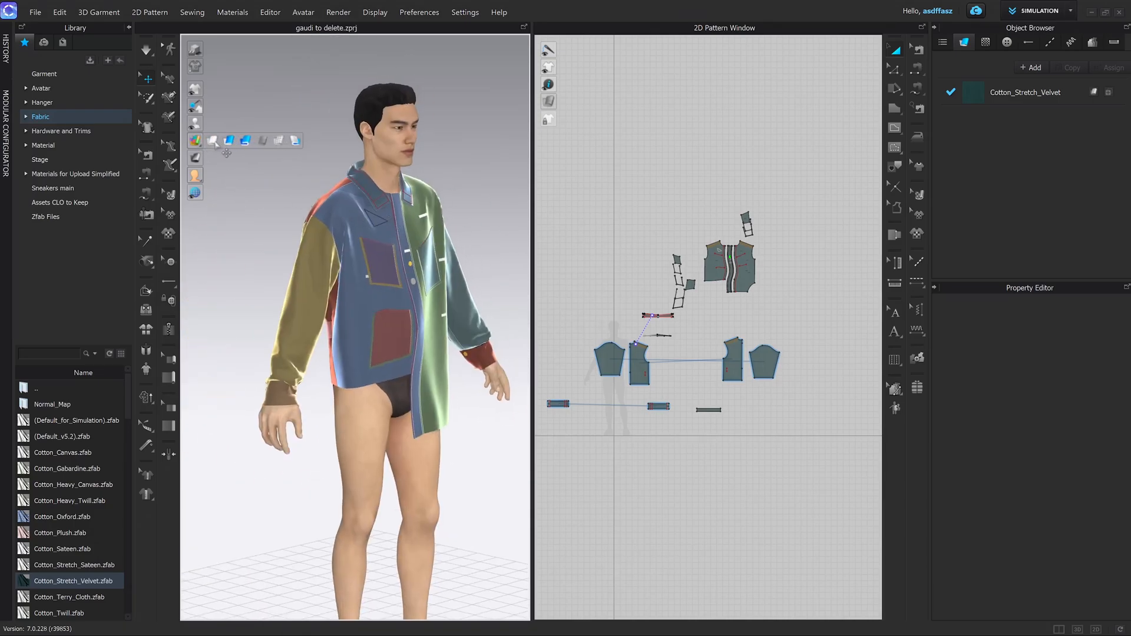
mouse_move(227, 141)
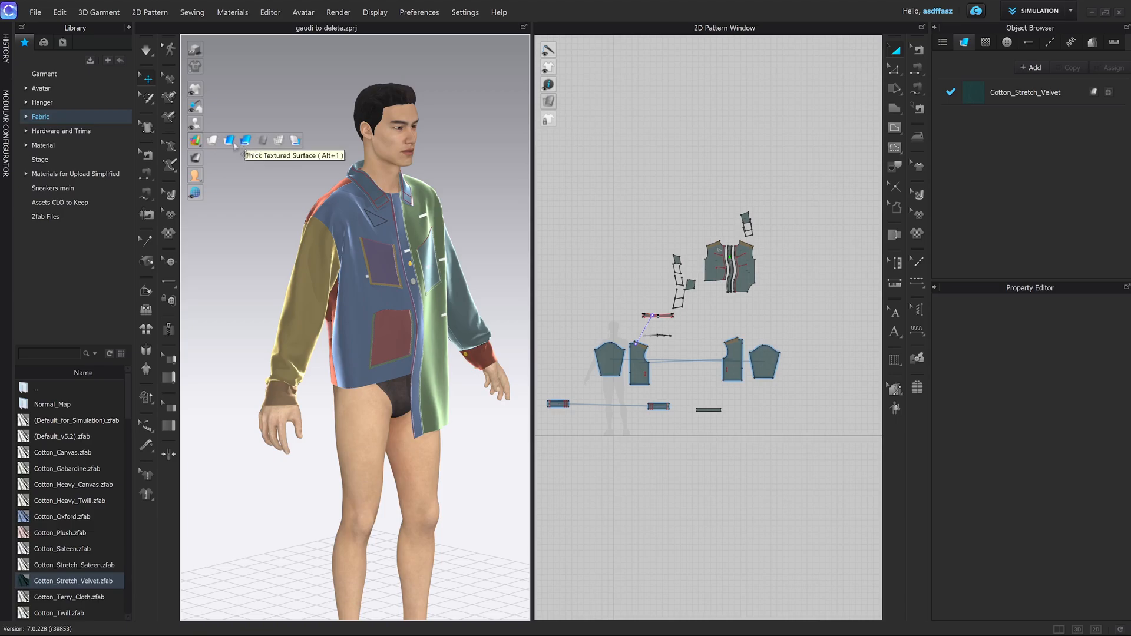
left_click(212, 140)
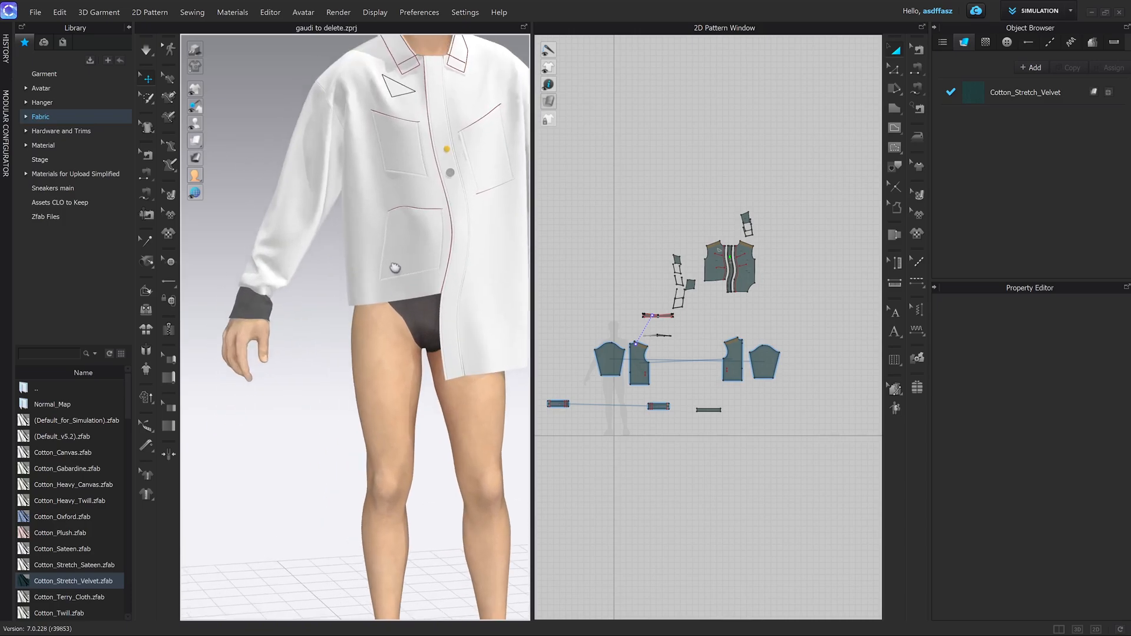
- Select the wrist band pieces and flip their normals
left_click(558, 404)
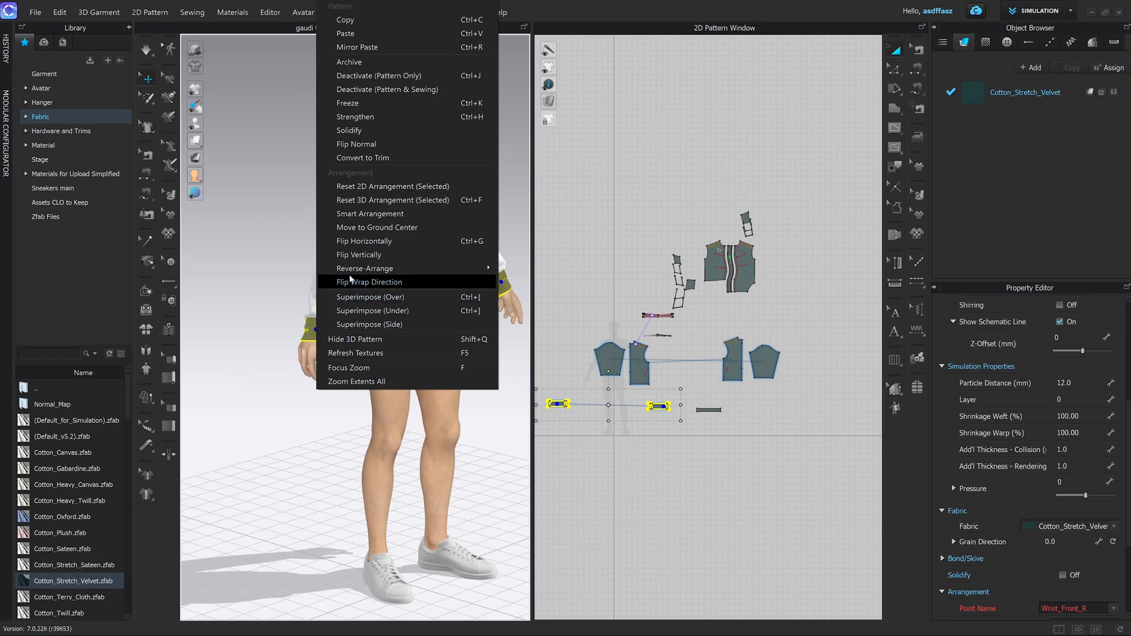
mouse_move(356, 143)
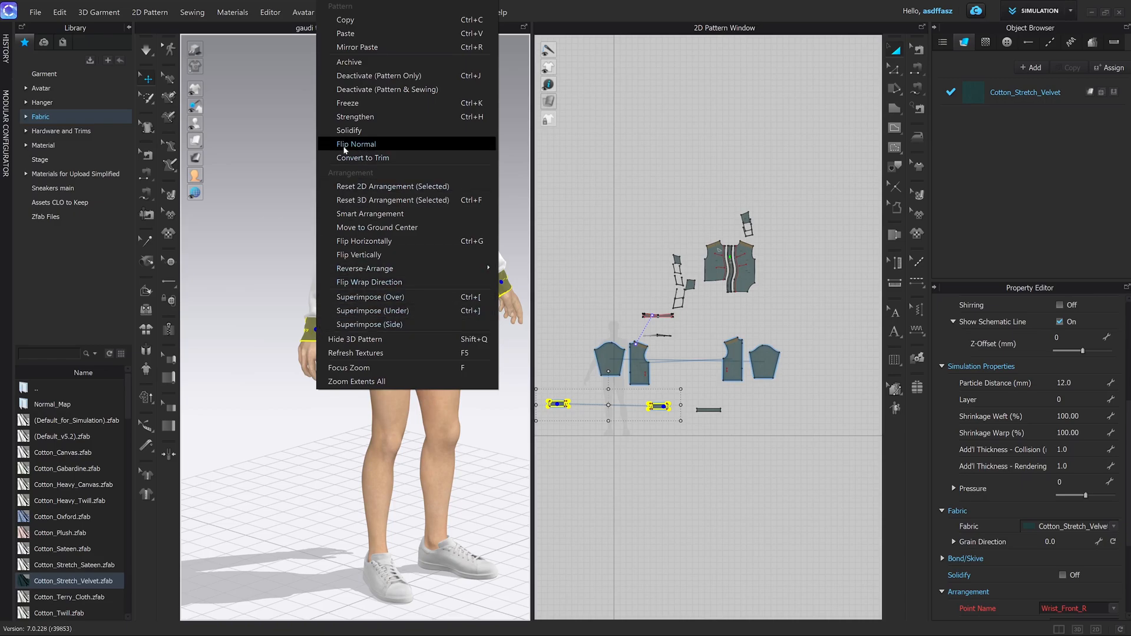
left_click(356, 143)
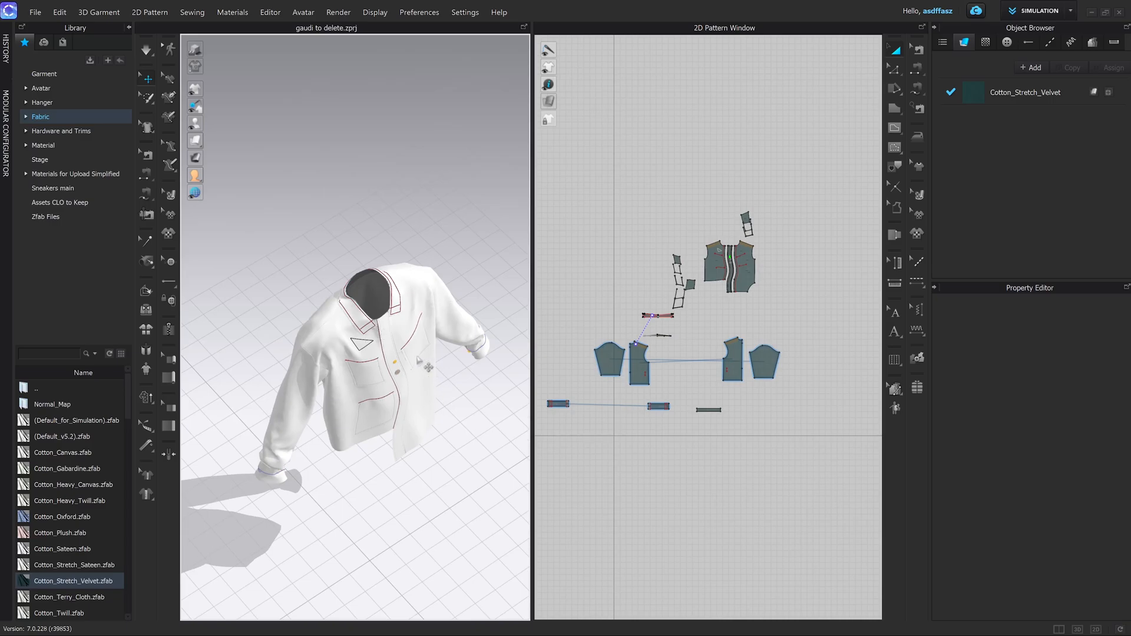
- Cycle the shirt through Stress Map, Strain Map and Fit Map displays
left_click(213, 158)
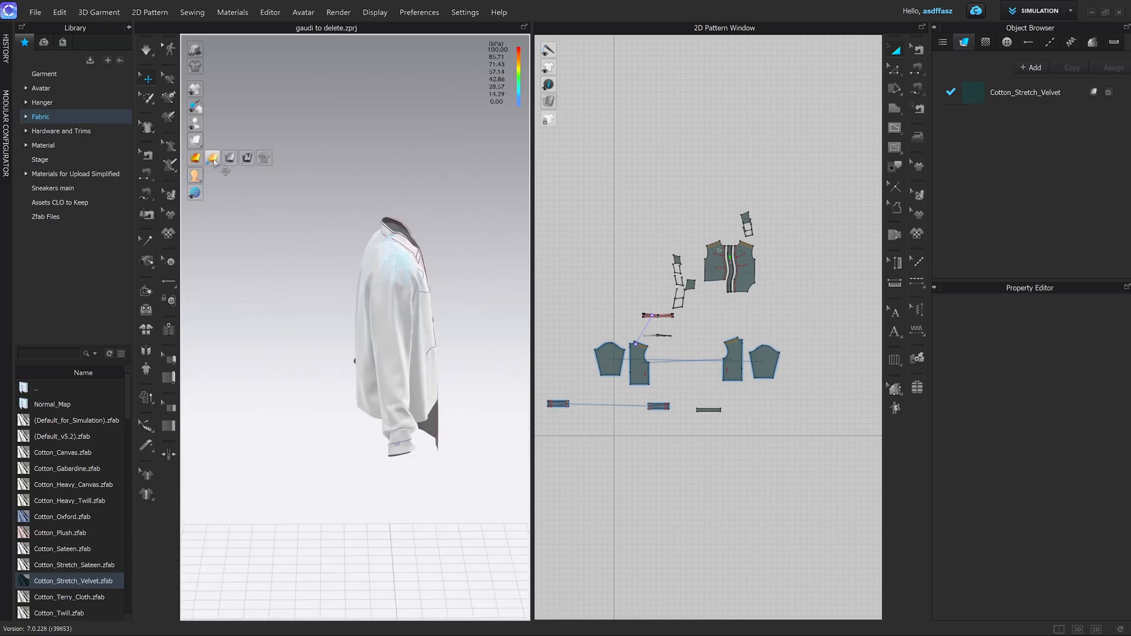
mouse_move(229, 157)
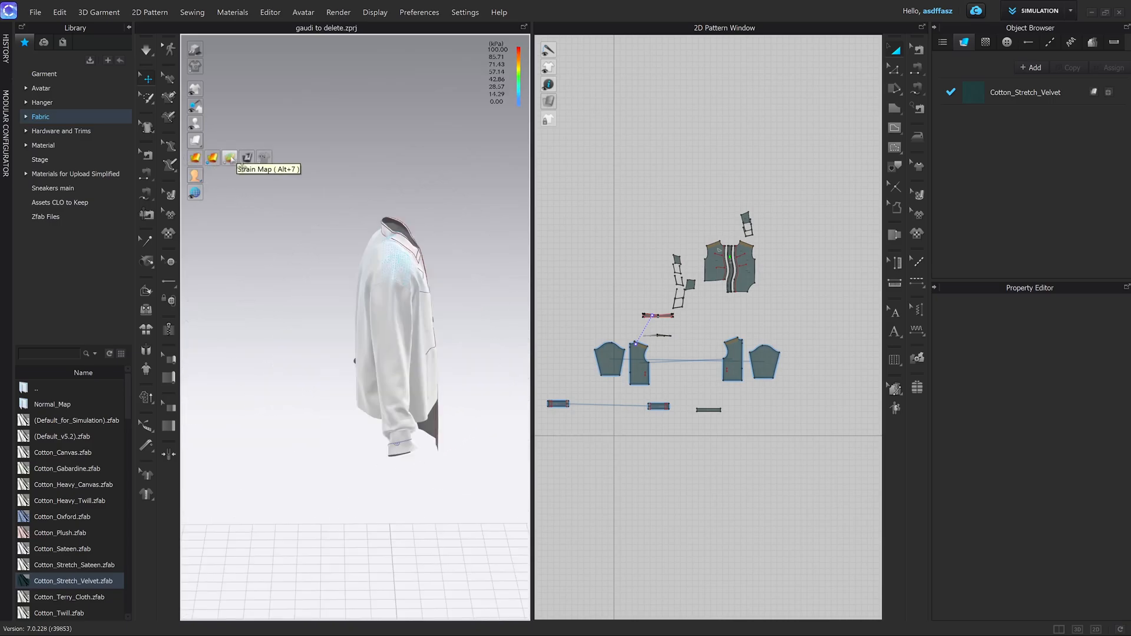
left_click(229, 158)
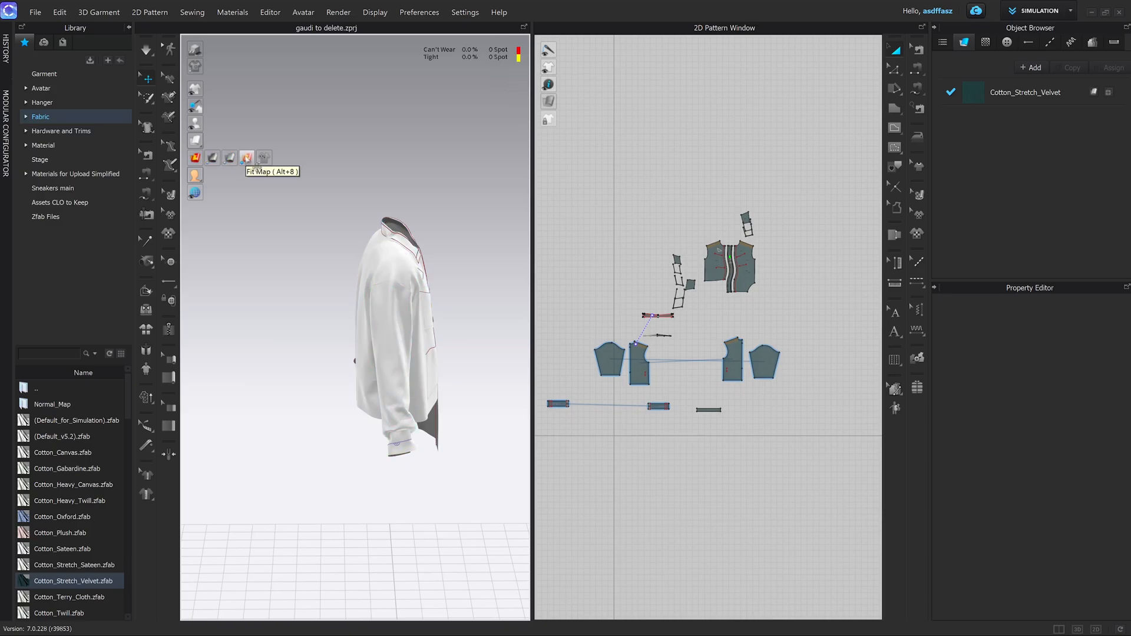
left_click(247, 157)
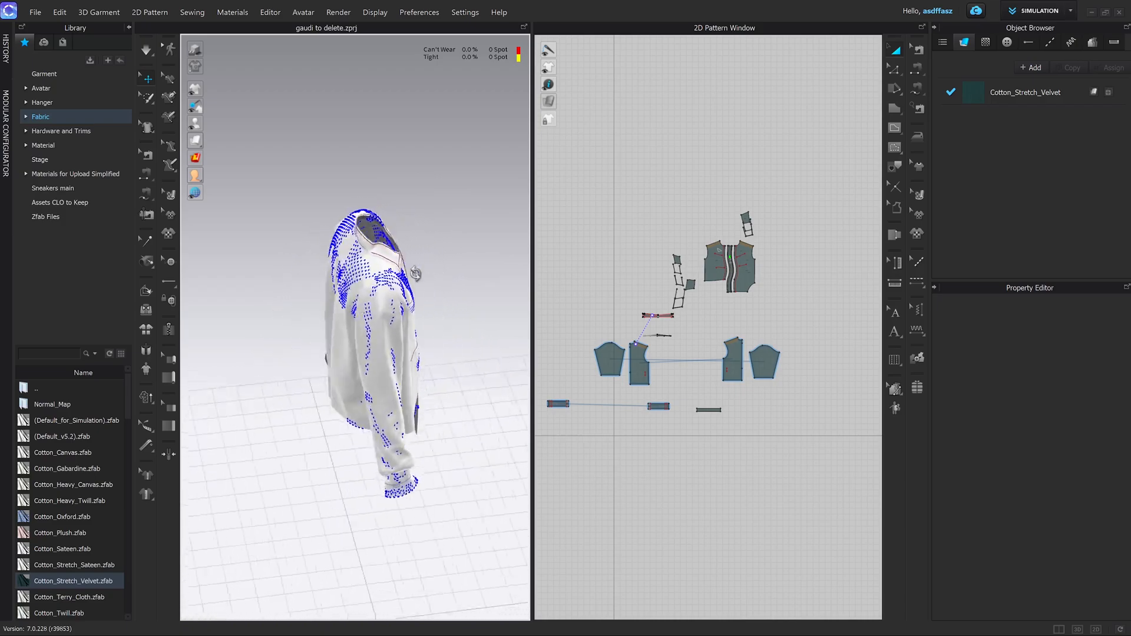